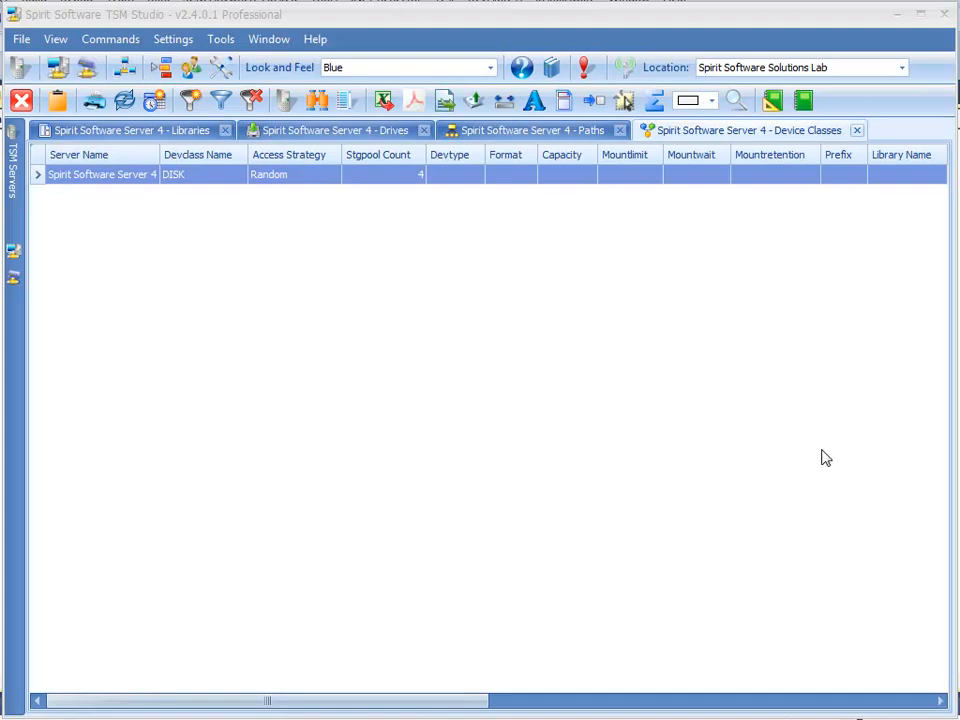
mouse_move(820, 447)
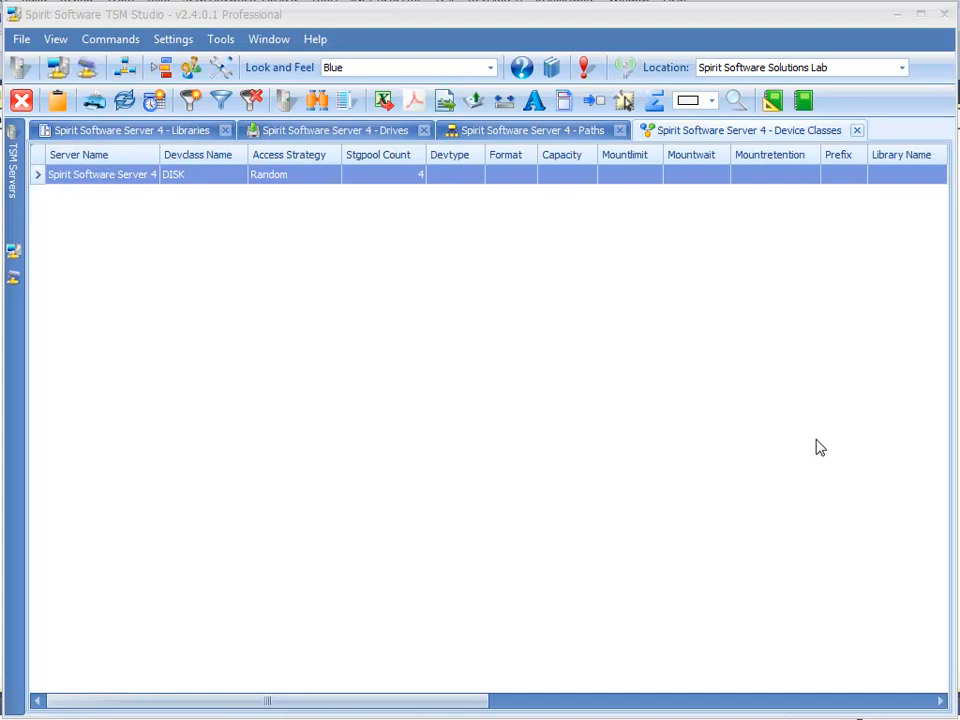
mouse_move(505, 457)
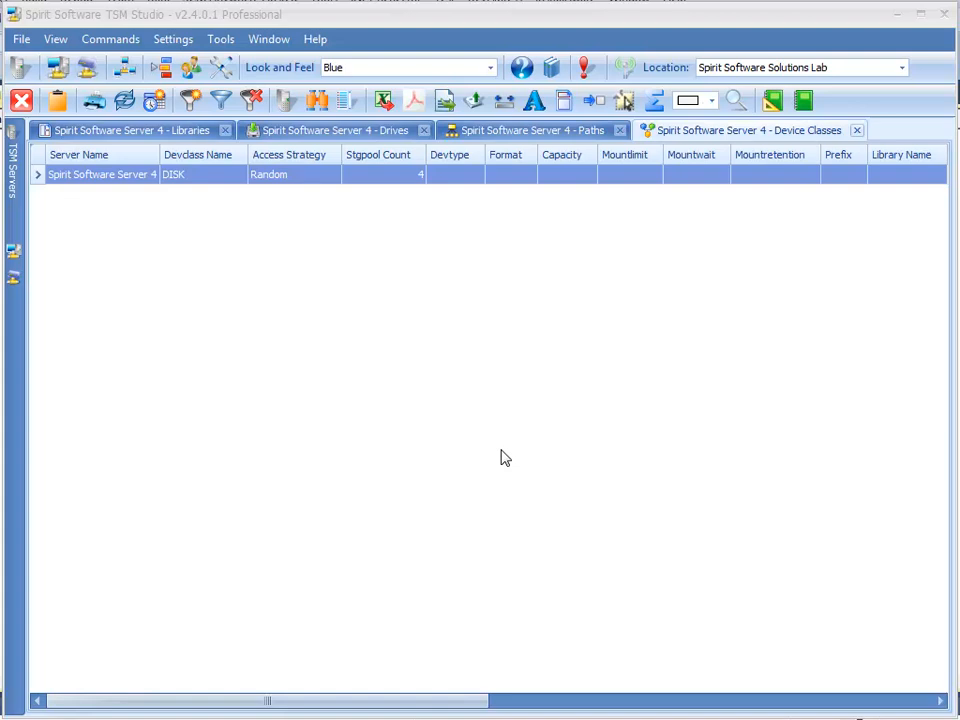
mouse_move(531, 515)
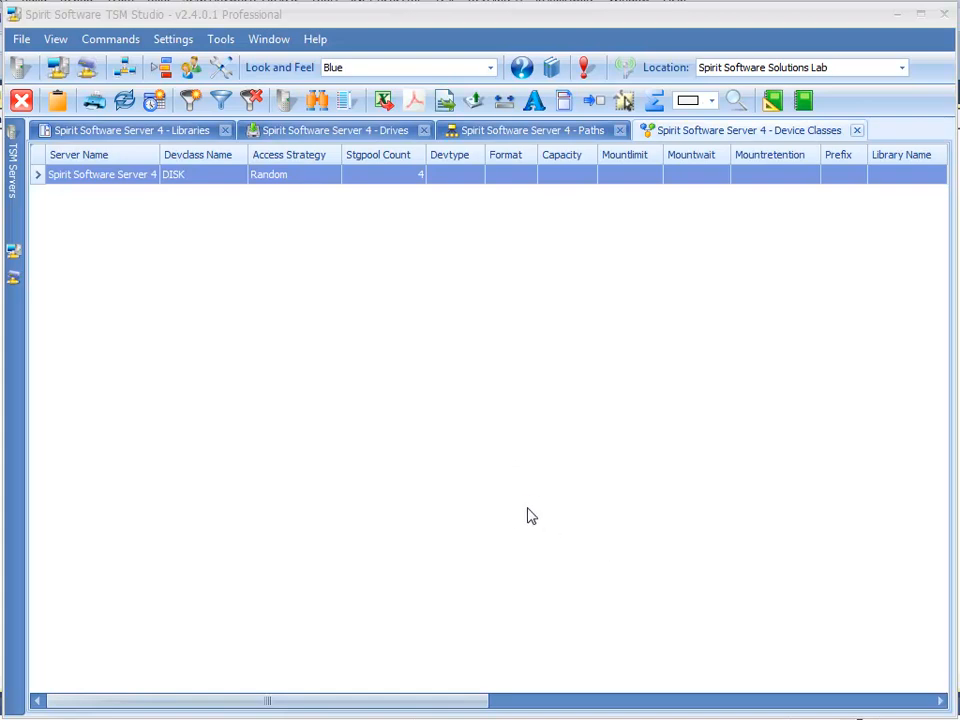
mouse_move(352, 331)
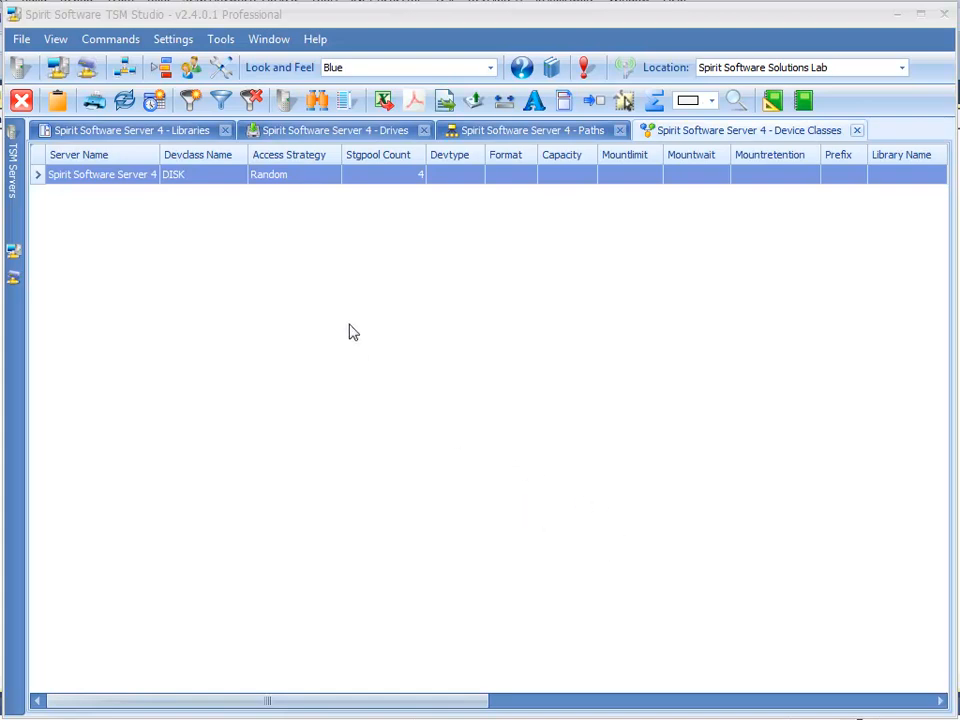
- Open the Tools menu listing utilities such as One Click Add Tape Library
left_click(220, 39)
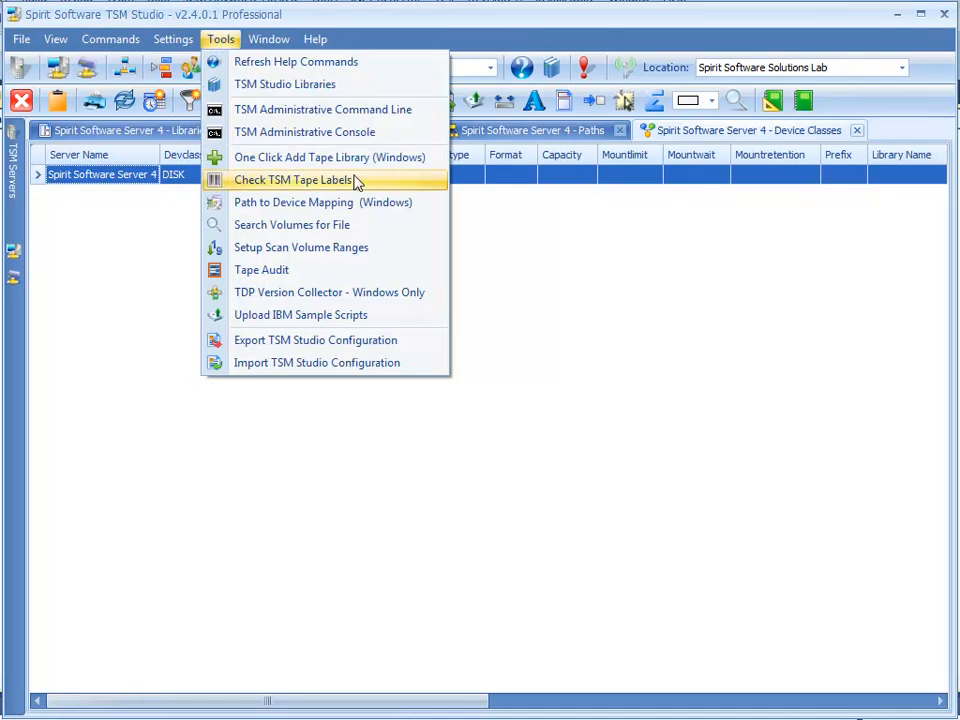
mouse_move(365, 161)
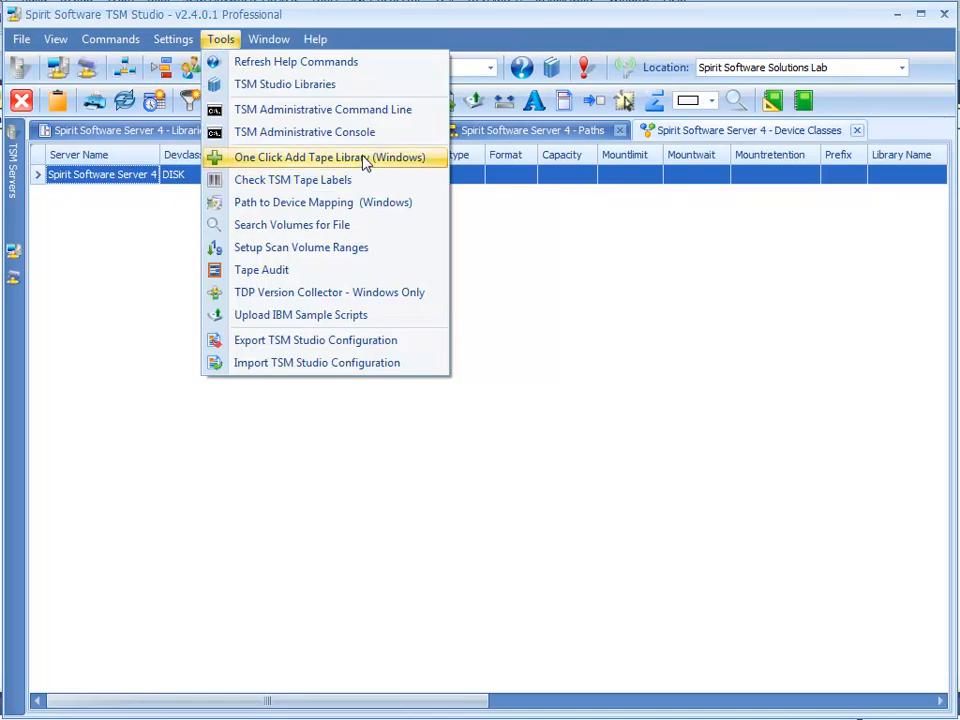
mouse_move(338, 160)
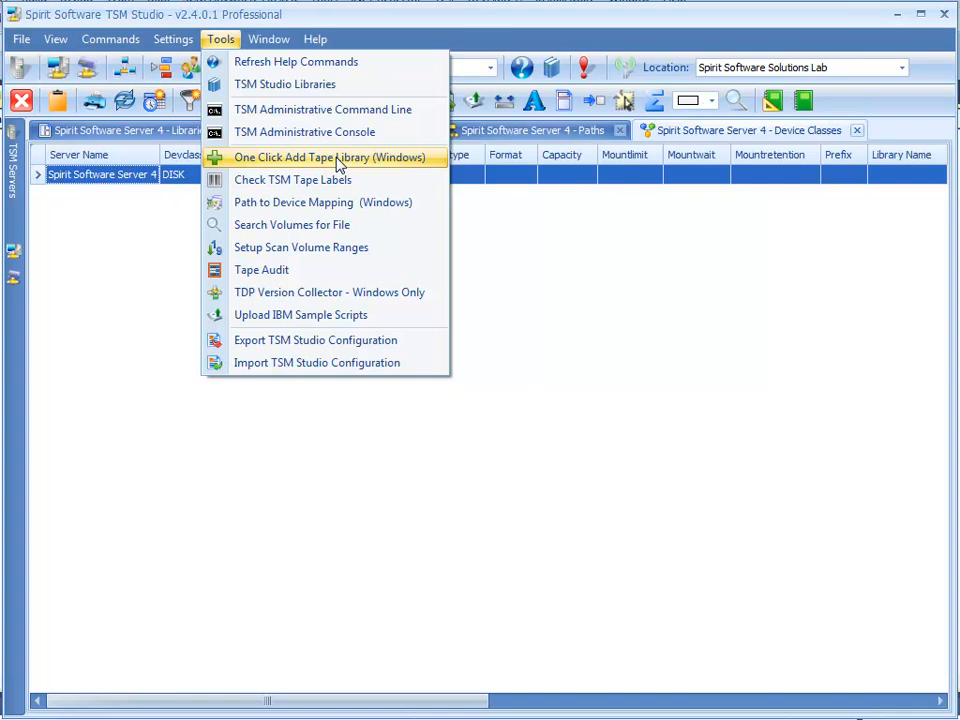
mouse_move(366, 165)
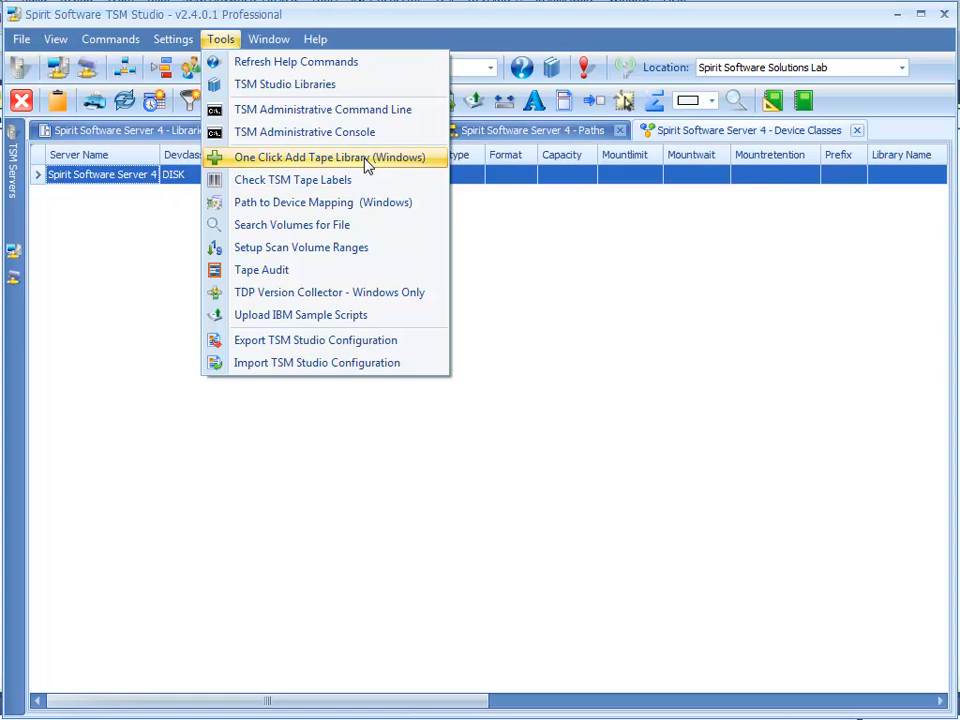
- Launch One Click Add Tape Library (Windows) and set the library type to Library Manager
left_click(330, 157)
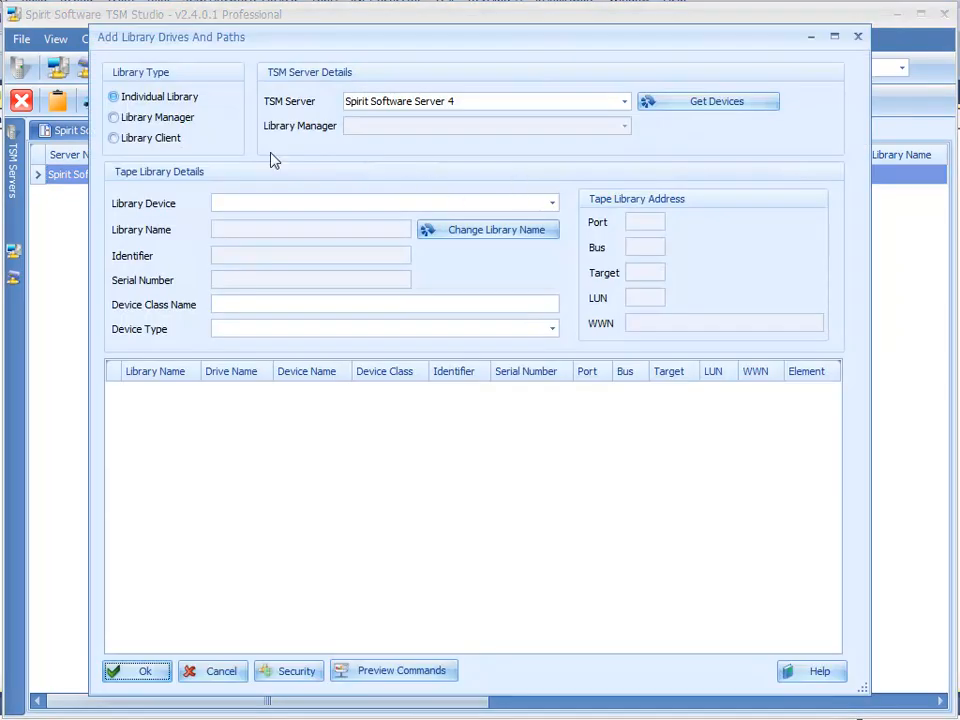
mouse_move(163, 50)
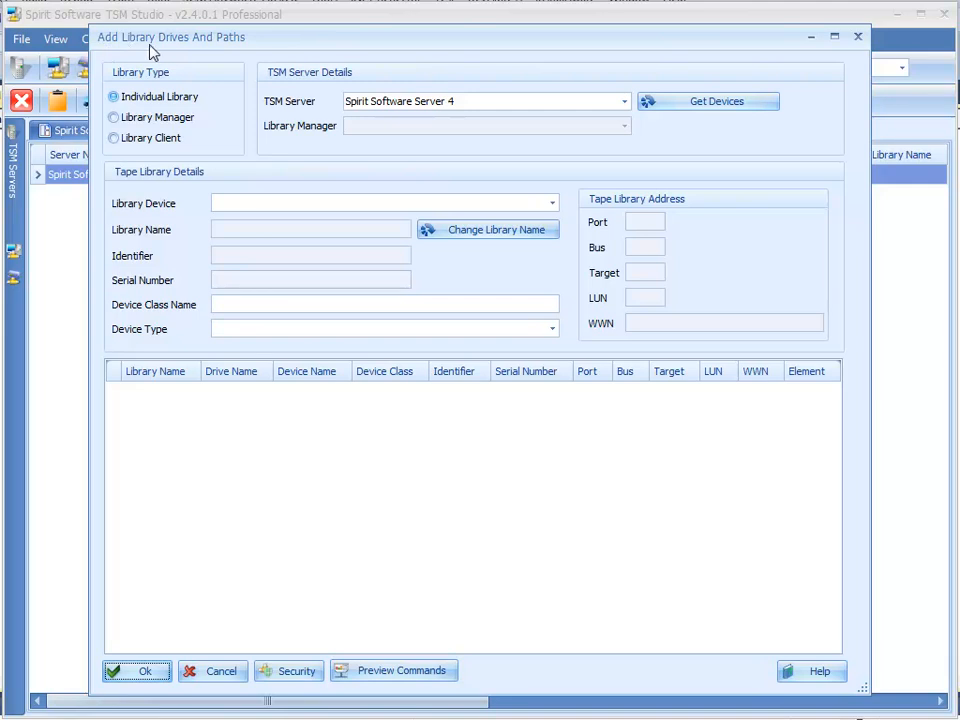
mouse_move(233, 50)
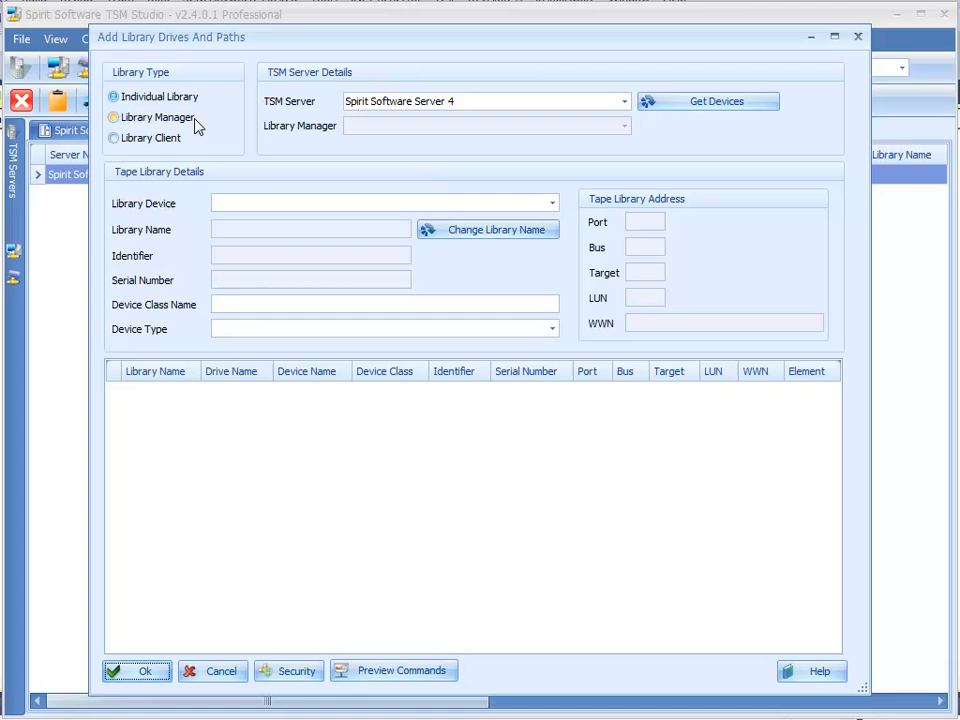
left_click(113, 96)
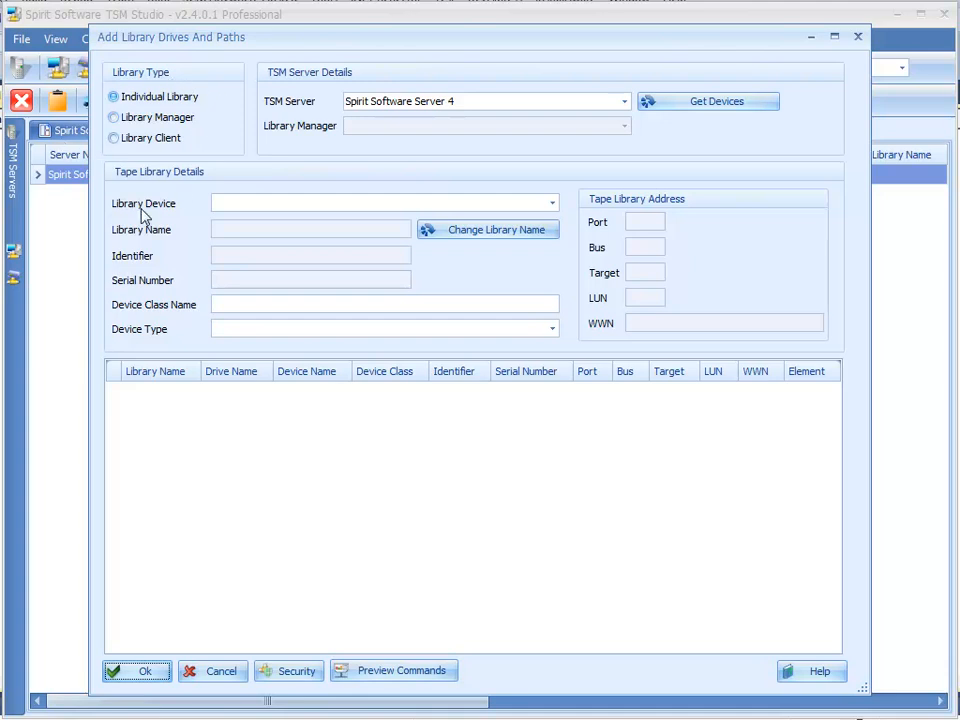
left_click(113, 117)
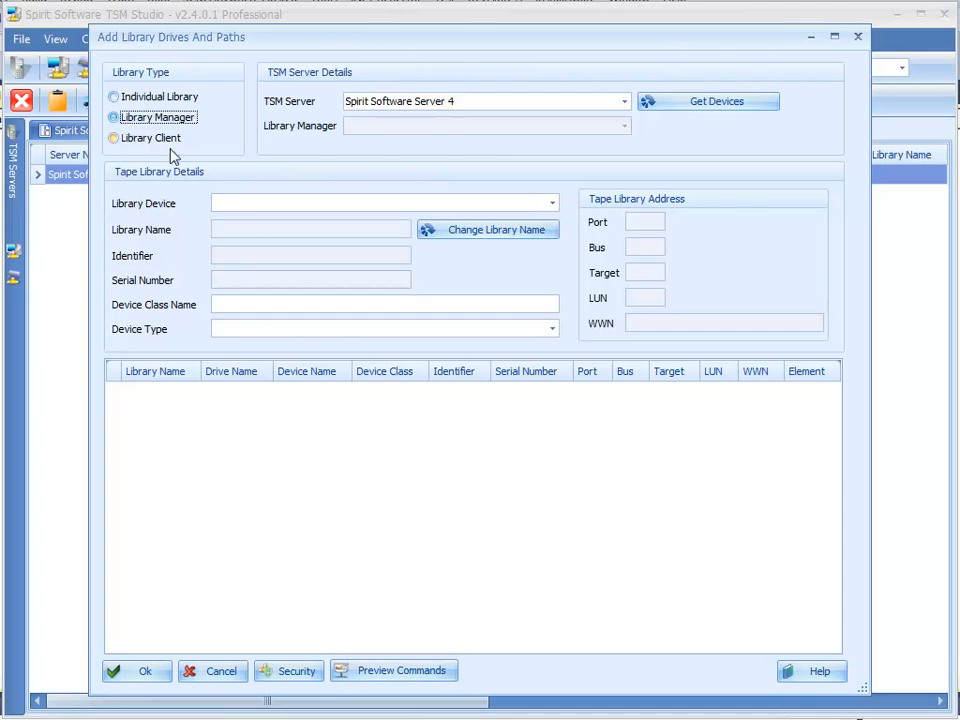
mouse_move(747, 140)
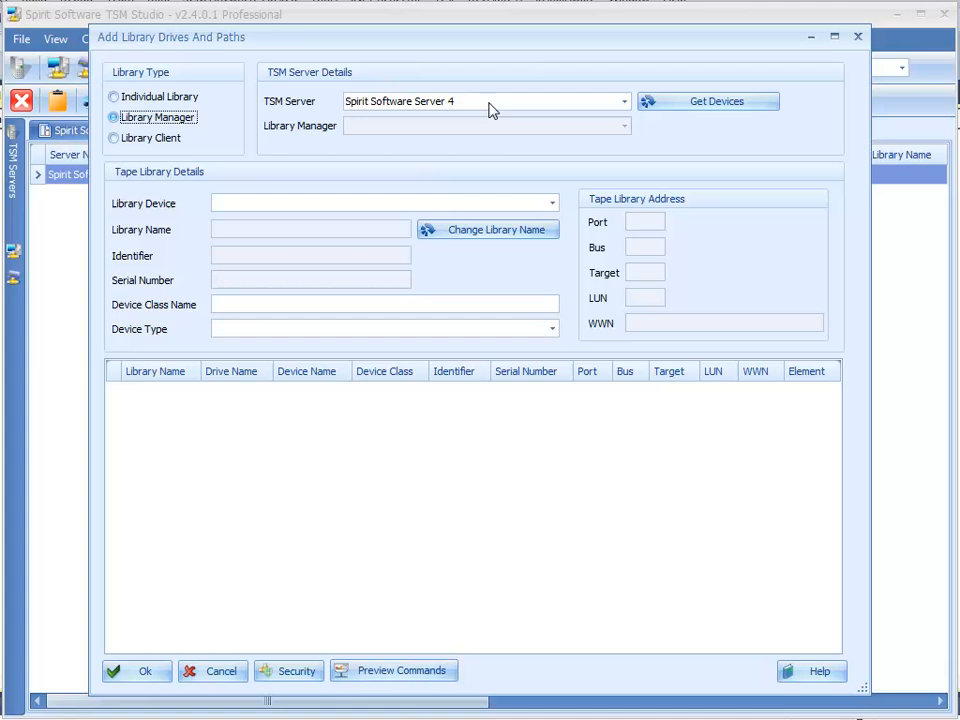
mouse_move(403, 114)
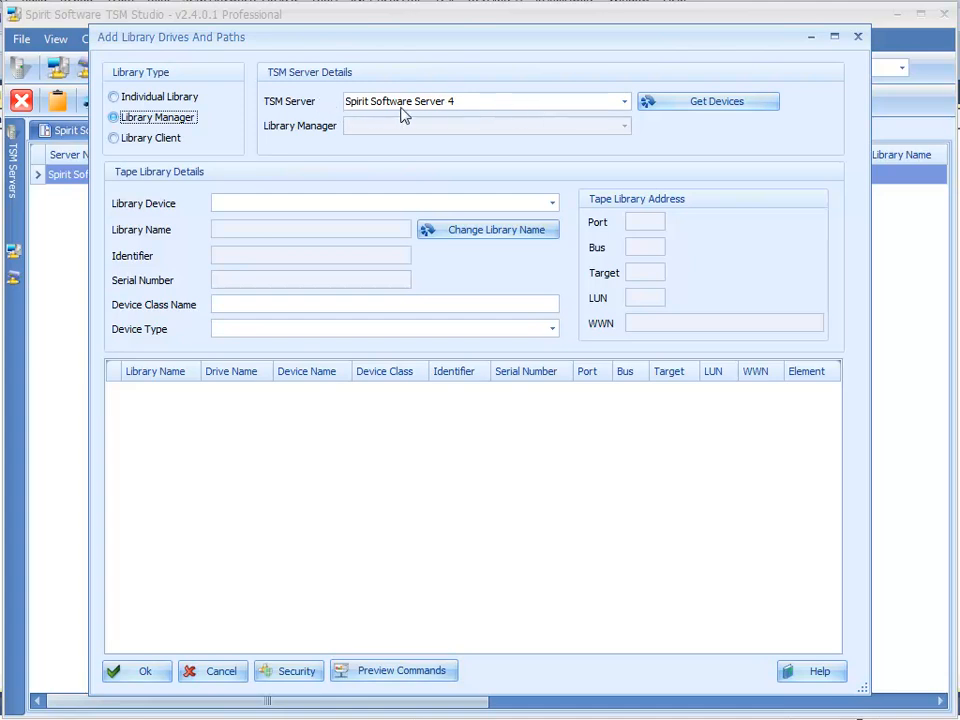
mouse_move(723, 138)
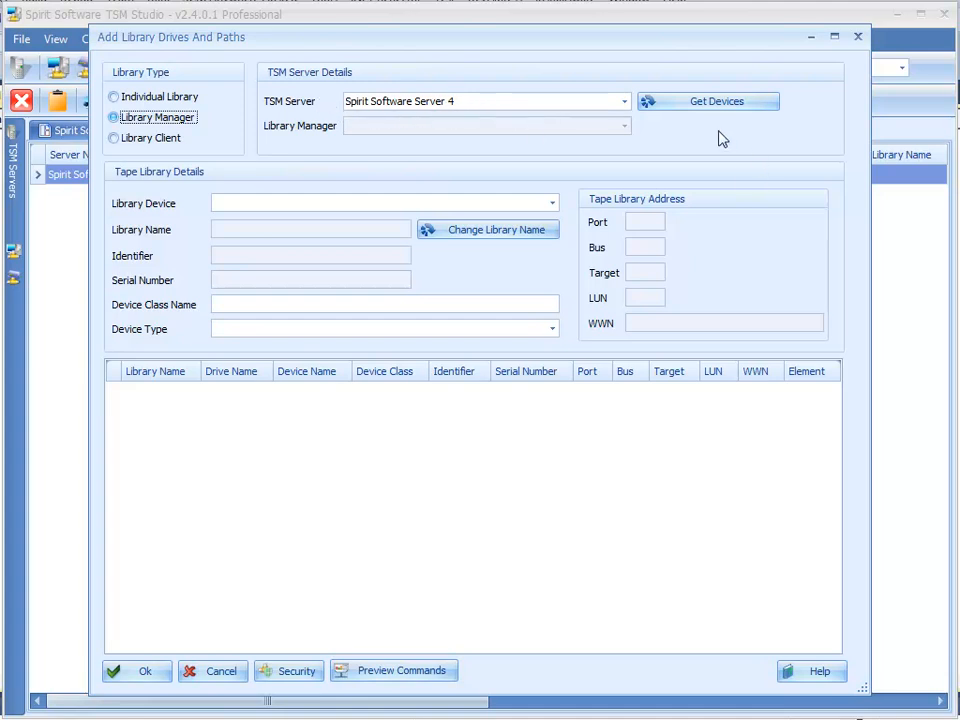
- Retrieve devices from the server: Changer0 library with drives Tape0–Tape11
left_click(707, 101)
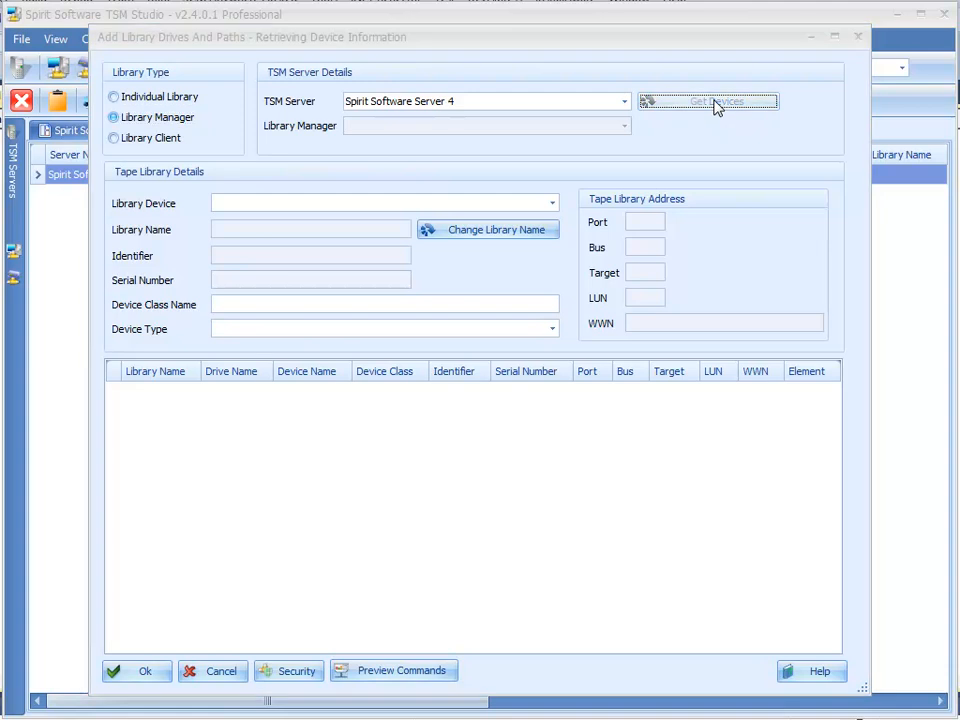
left_click(708, 101)
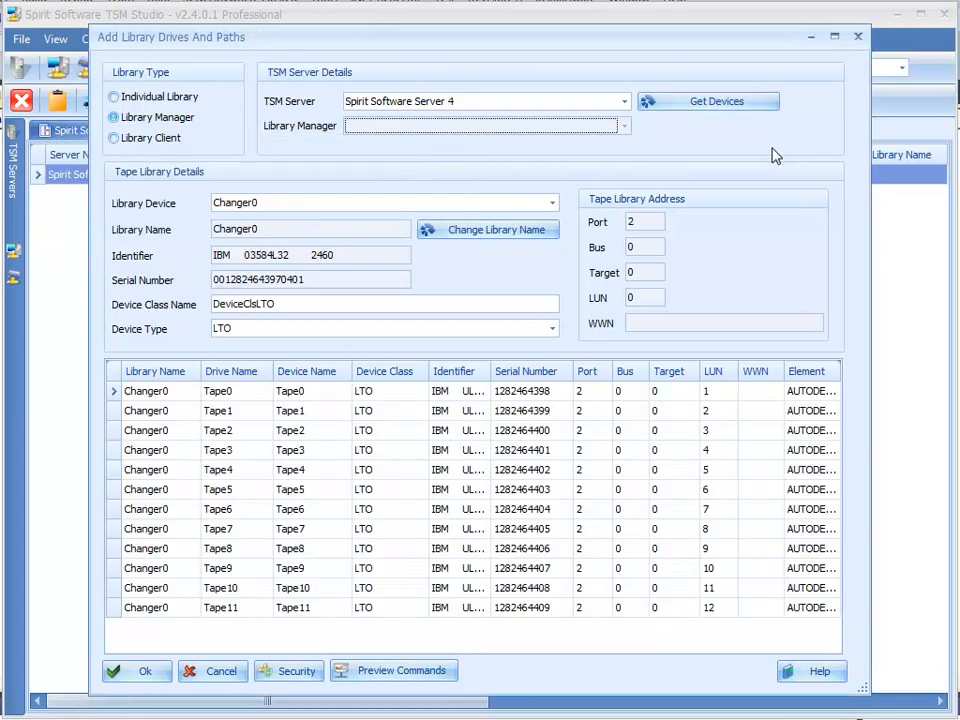
mouse_move(367, 87)
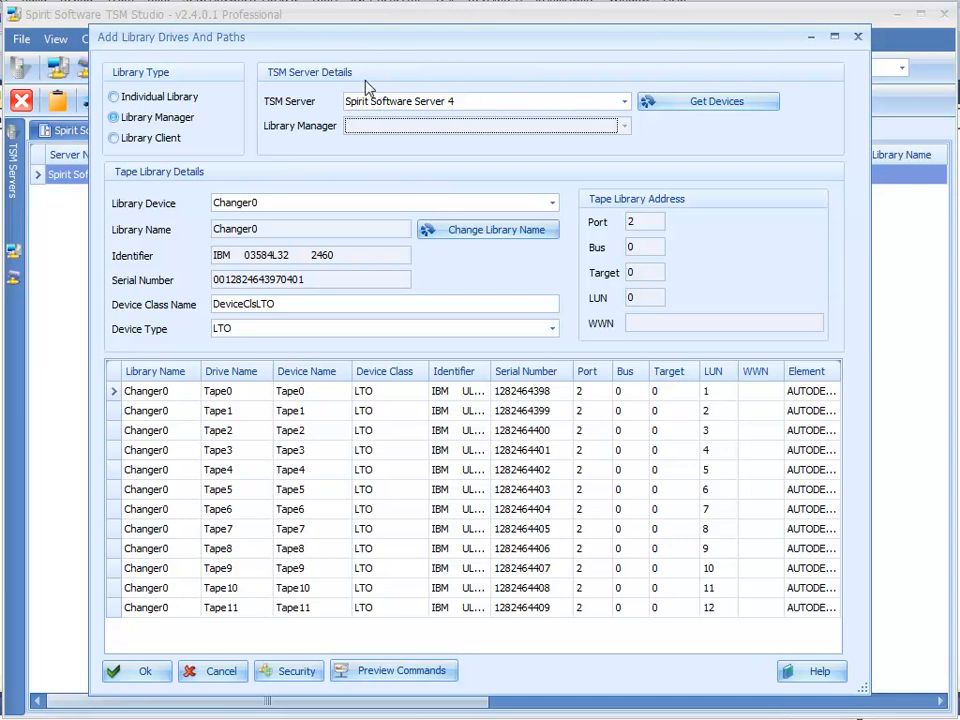
mouse_move(643, 137)
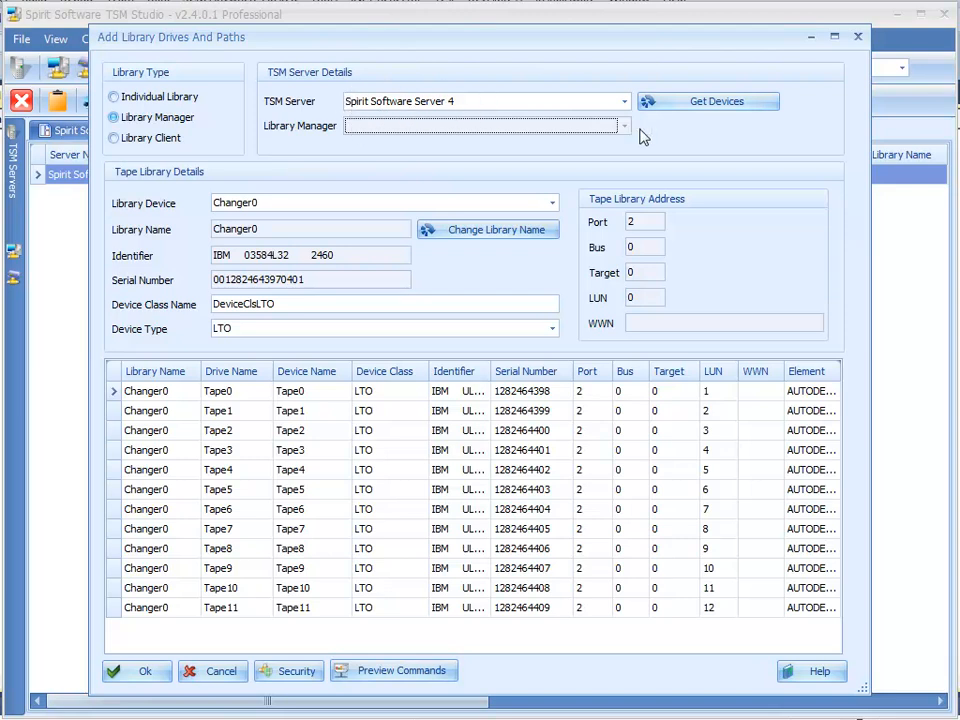
mouse_move(705, 138)
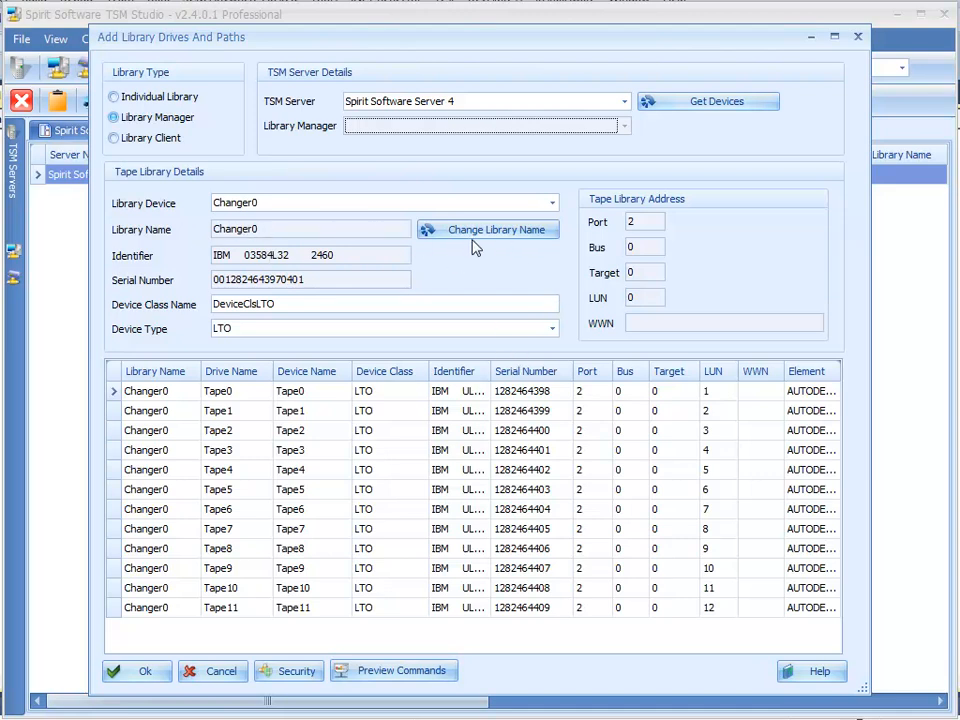
- Rename the detected library to IBM3584_LIB1
left_click(488, 229)
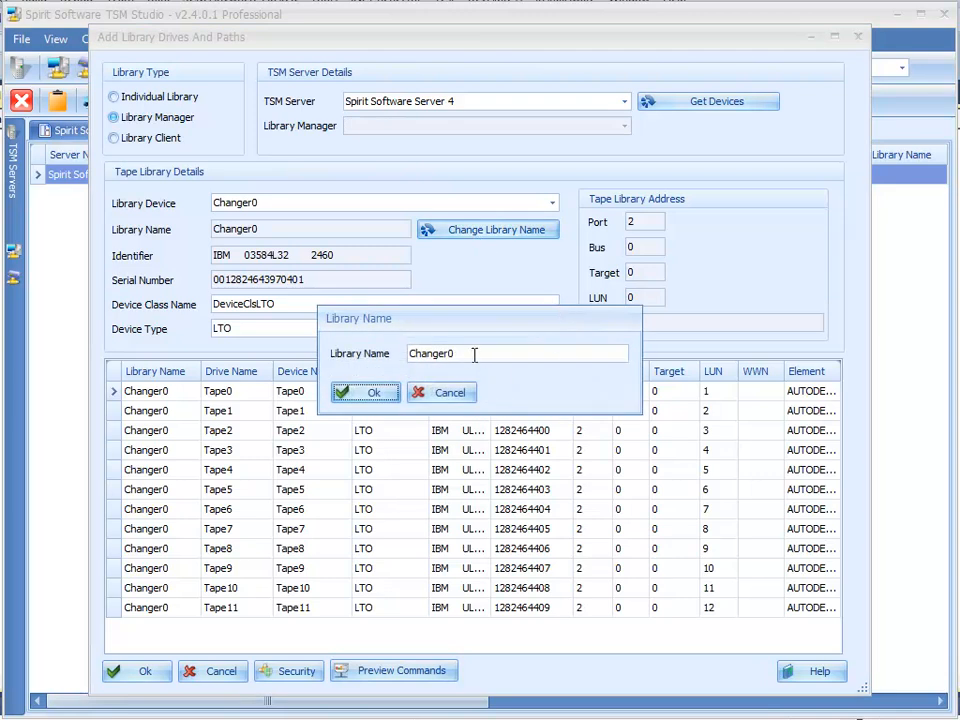
type("IBM3584_L")
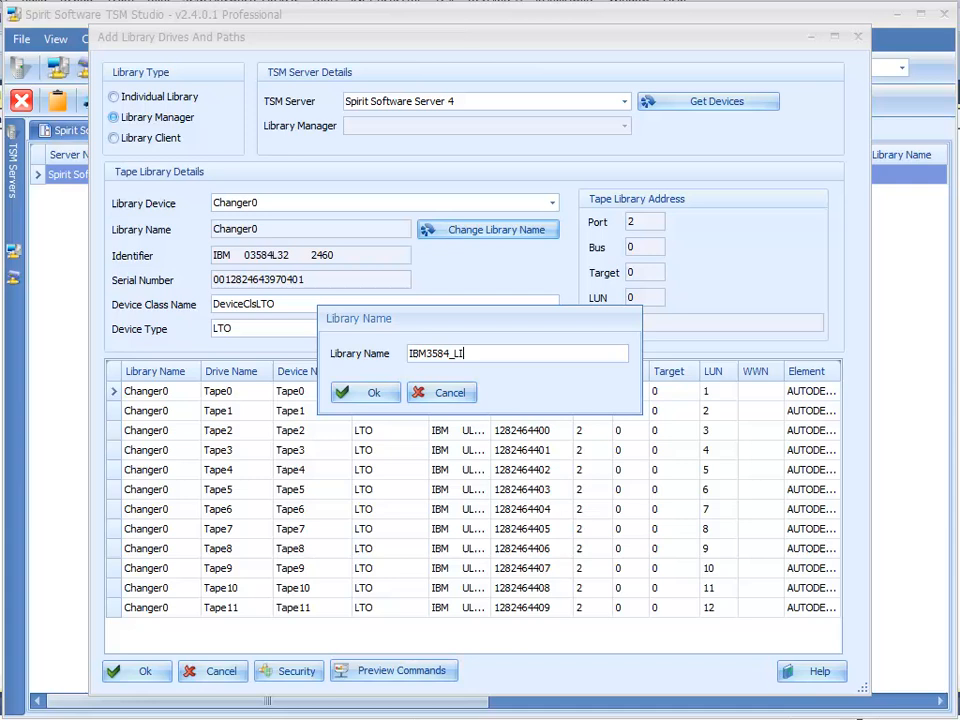
type("B1")
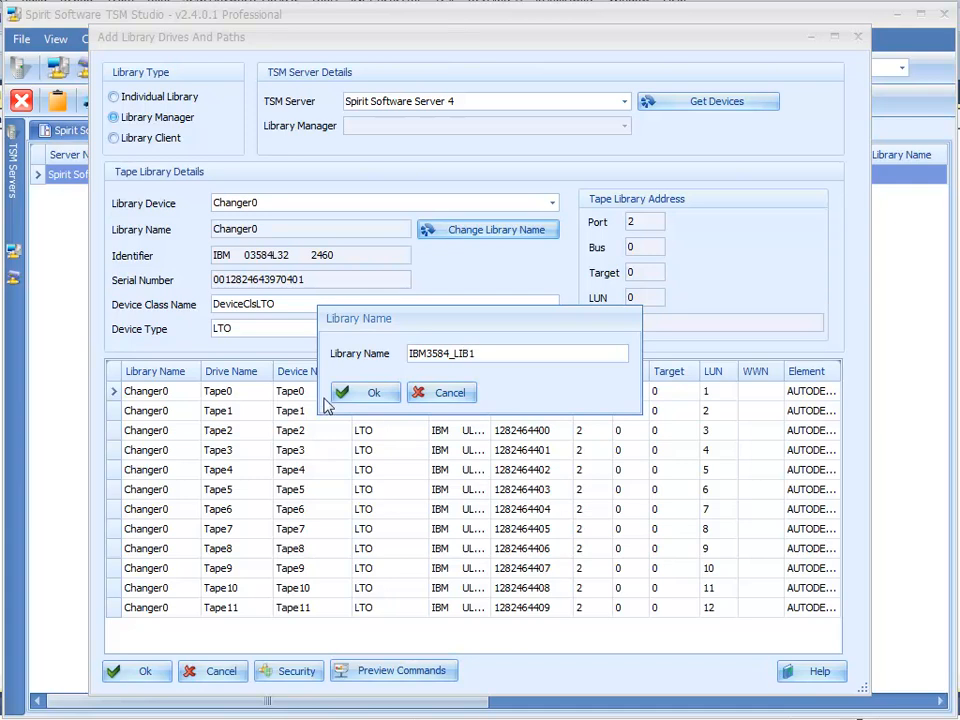
left_click(364, 391)
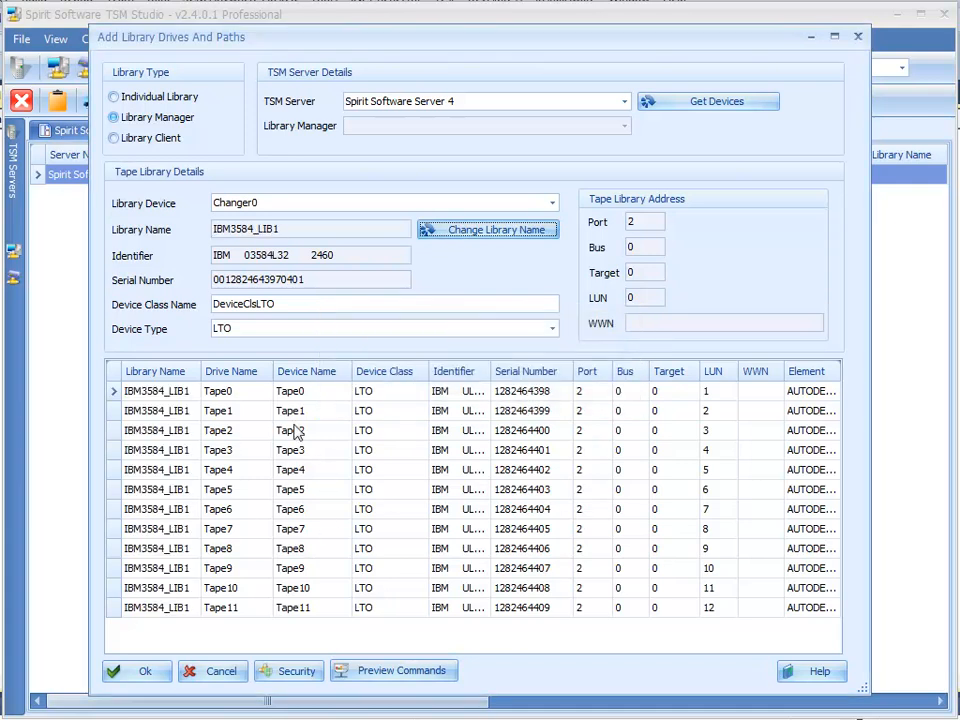
mouse_move(254, 396)
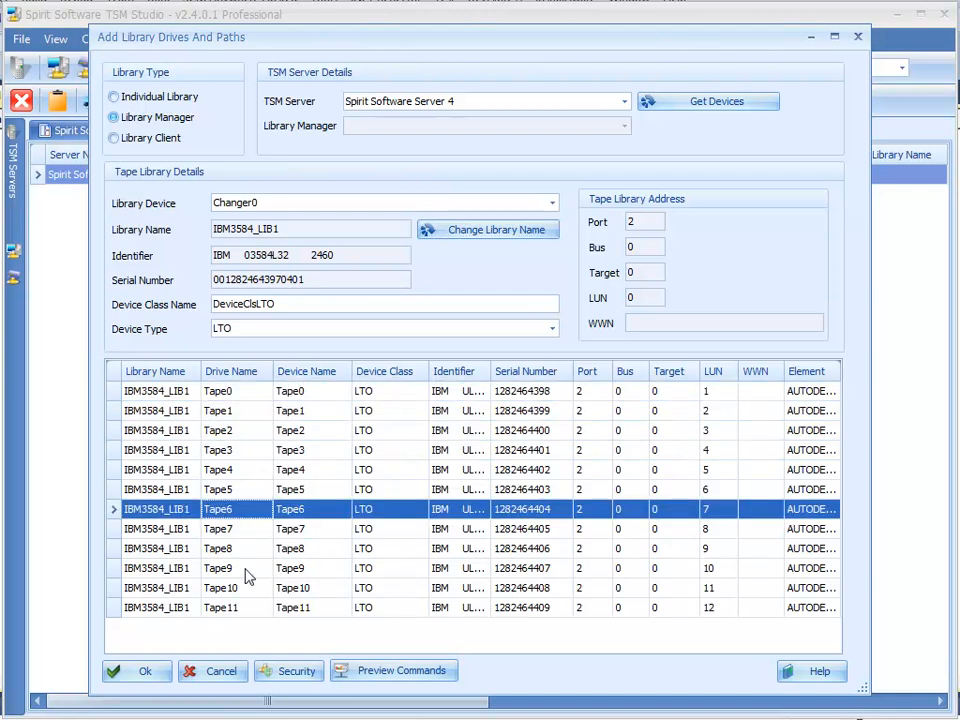
- Change the drive prefix to LTODRIVE, naming drives LTODRIVE1 through LTODRIVE12
left_click(220, 607)
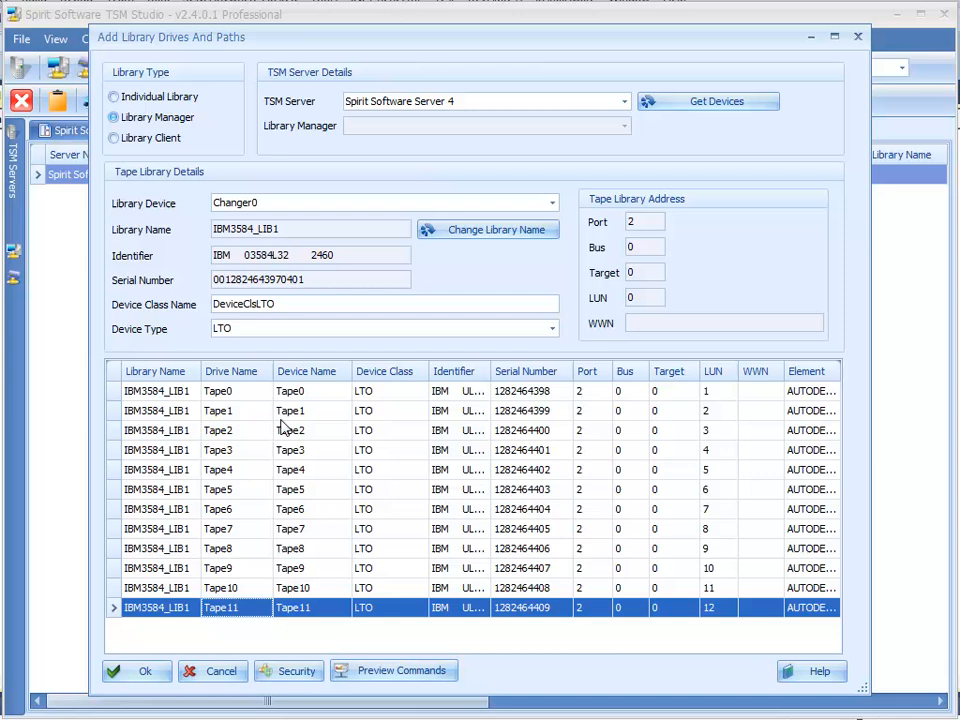
right_click(218, 391)
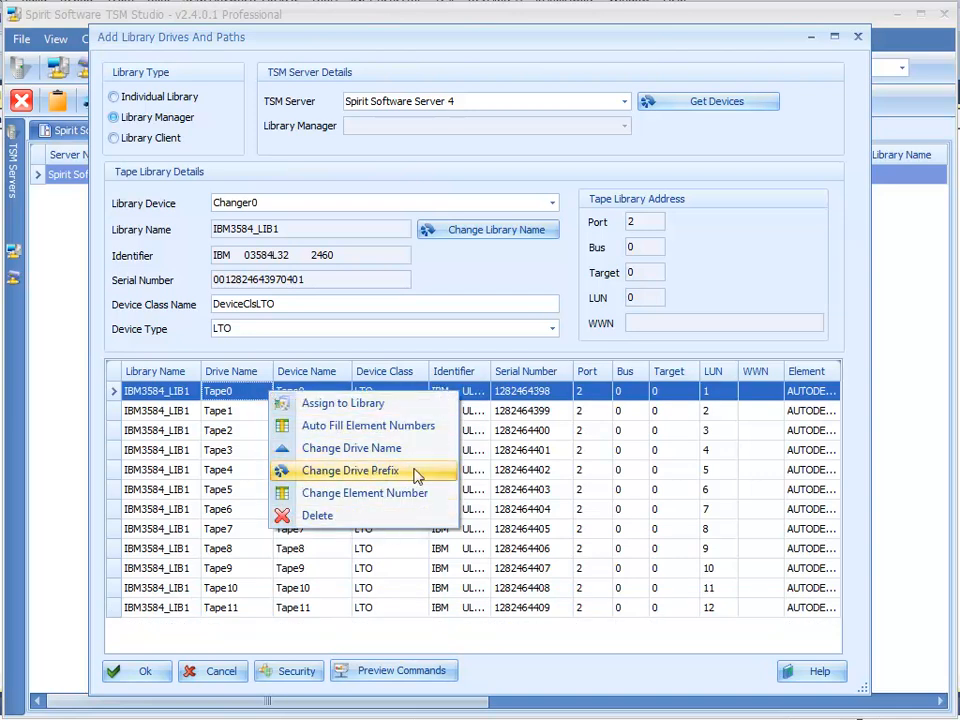
left_click(349, 470)
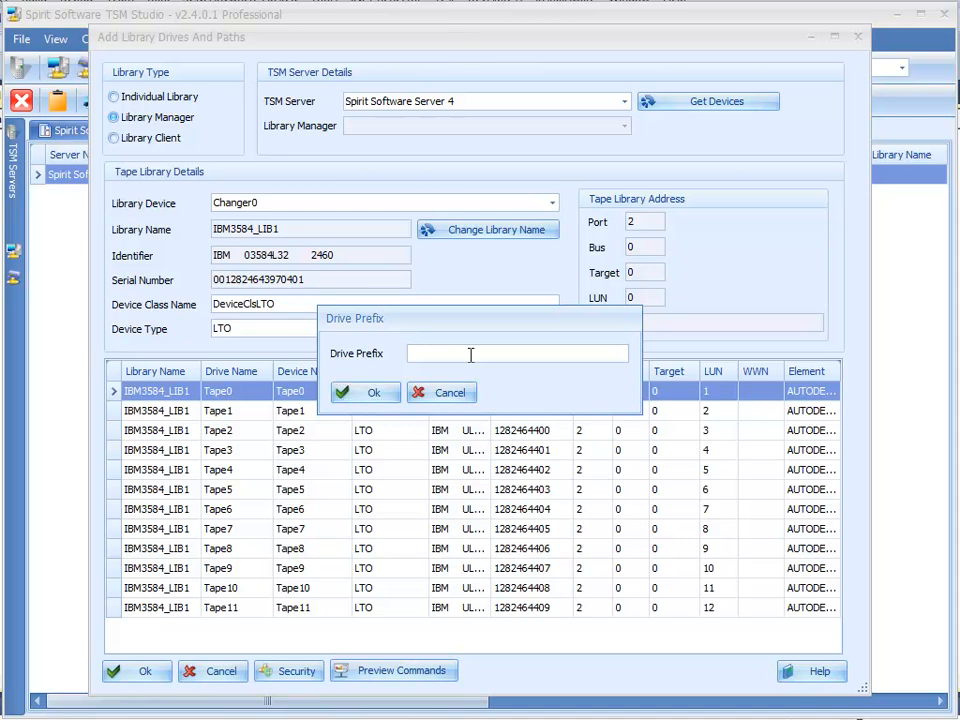
type("LTODRIVE")
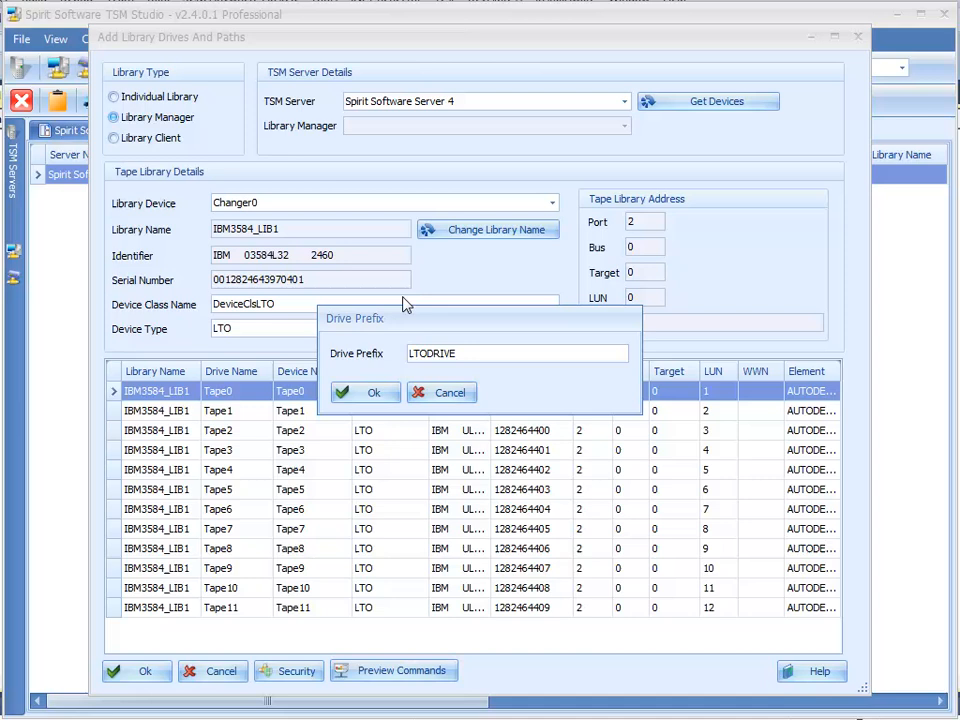
left_click(364, 391)
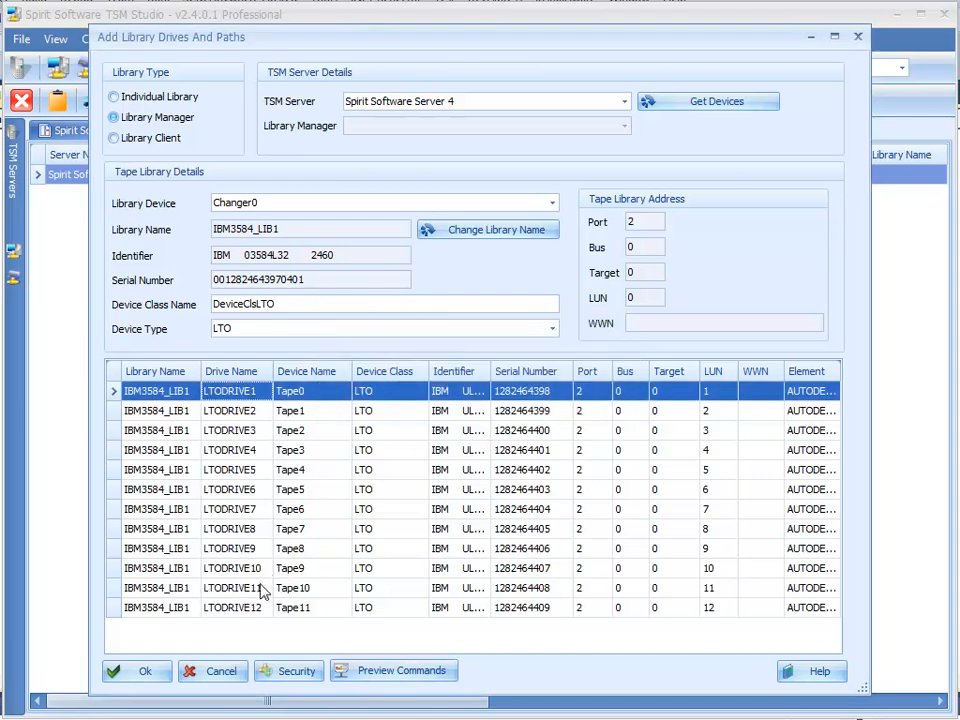
mouse_move(262, 398)
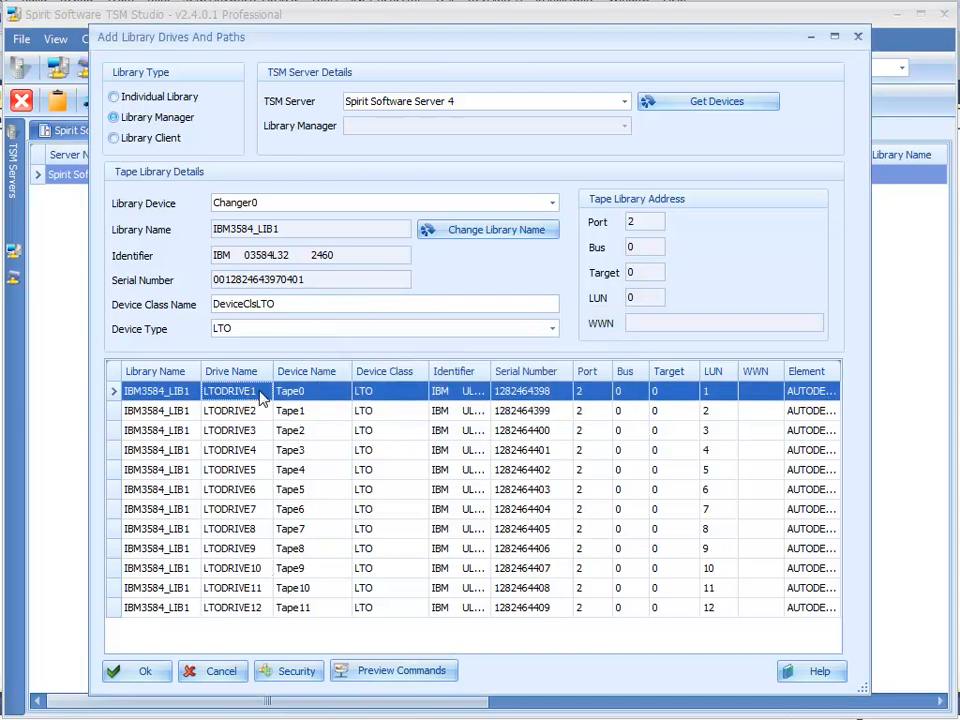
mouse_move(265, 491)
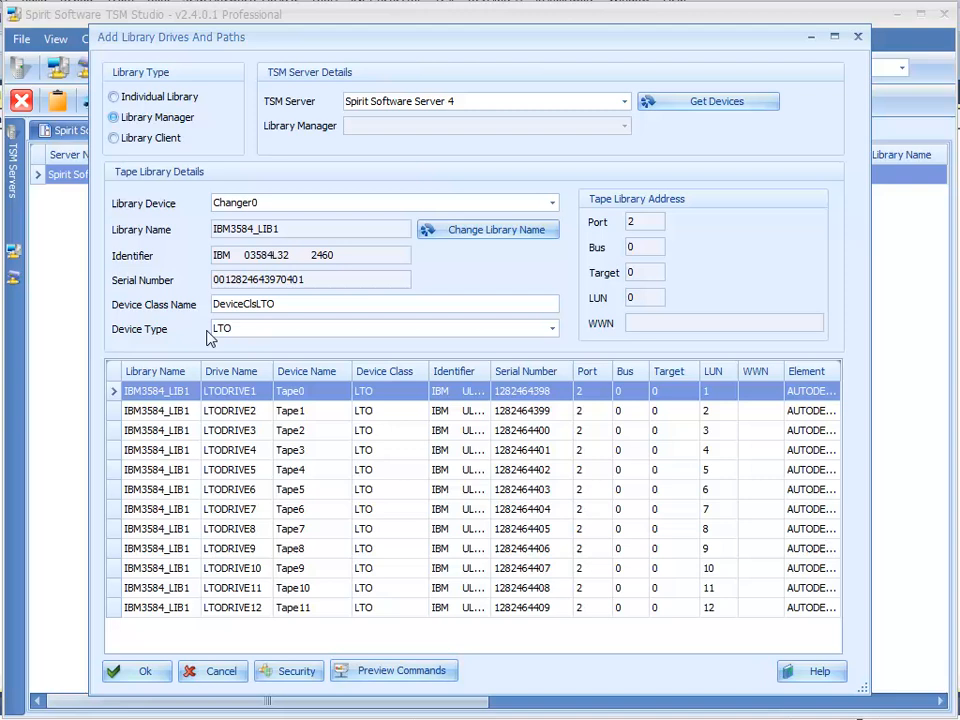
mouse_move(237, 337)
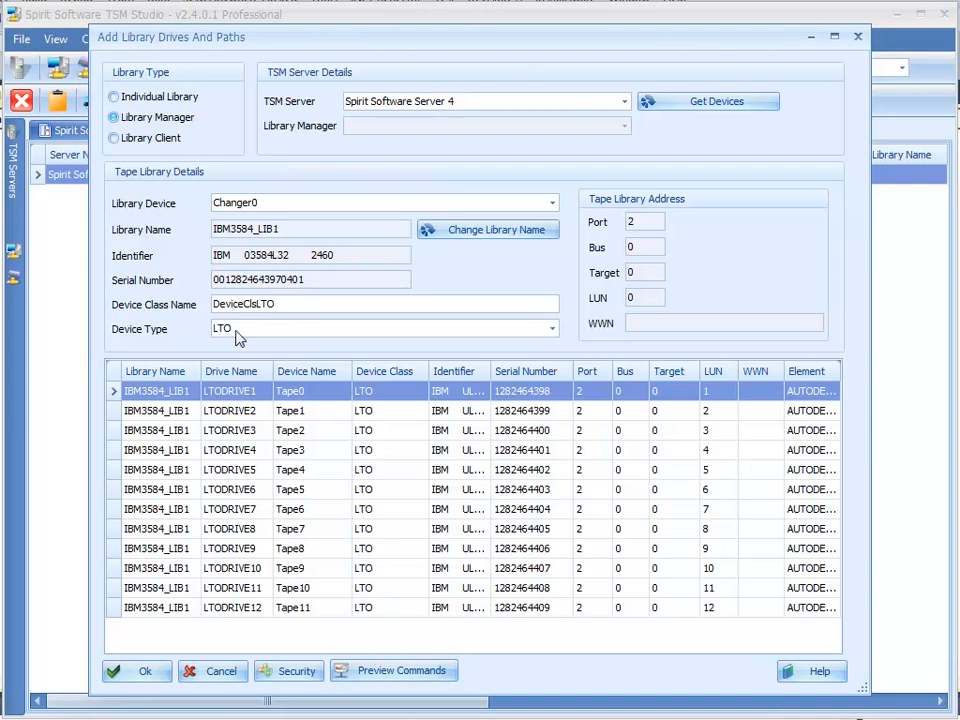
mouse_move(295, 335)
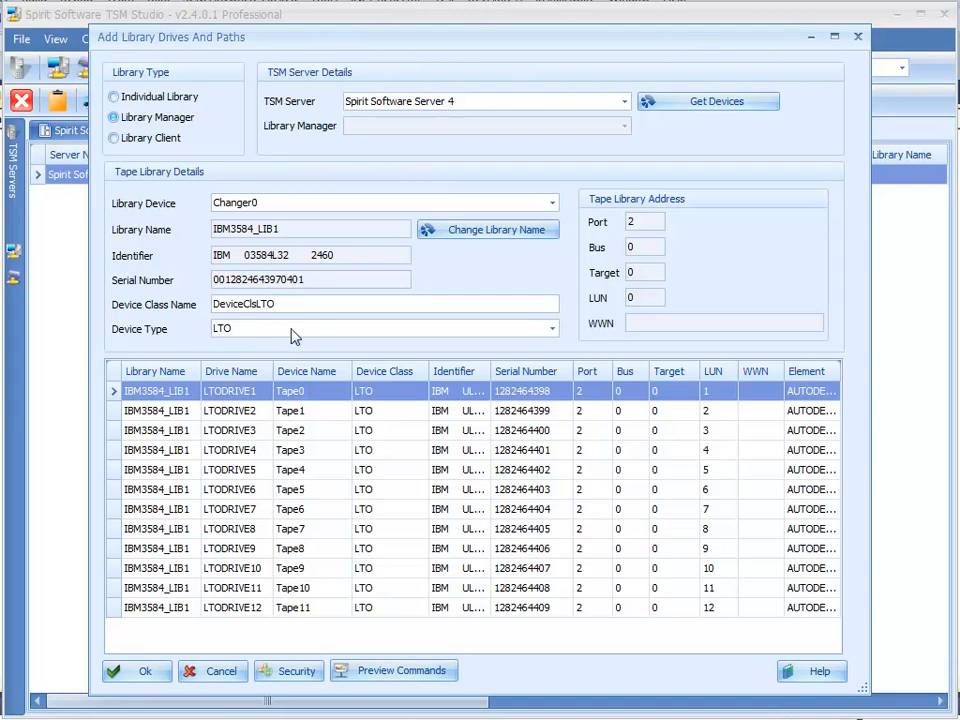
left_click(337, 304)
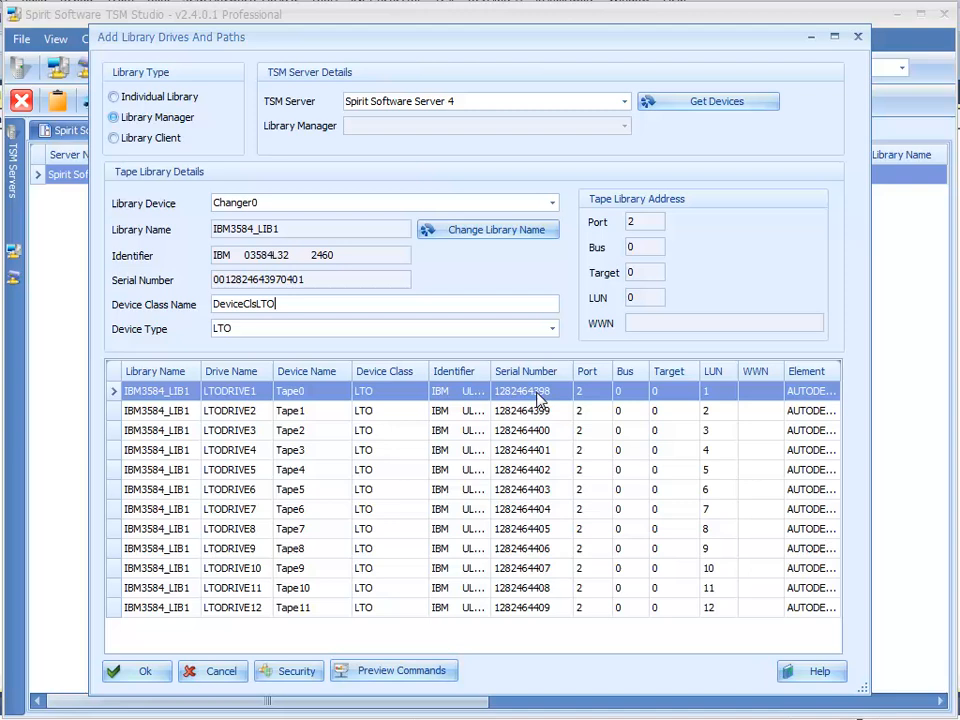
mouse_move(213, 262)
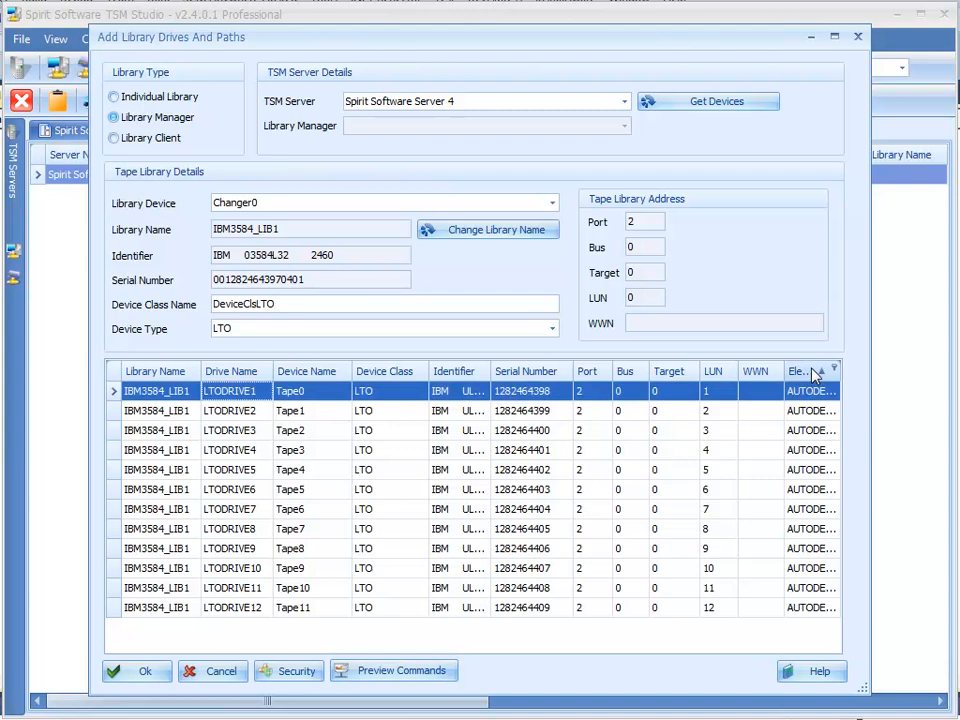
left_click(805, 371)
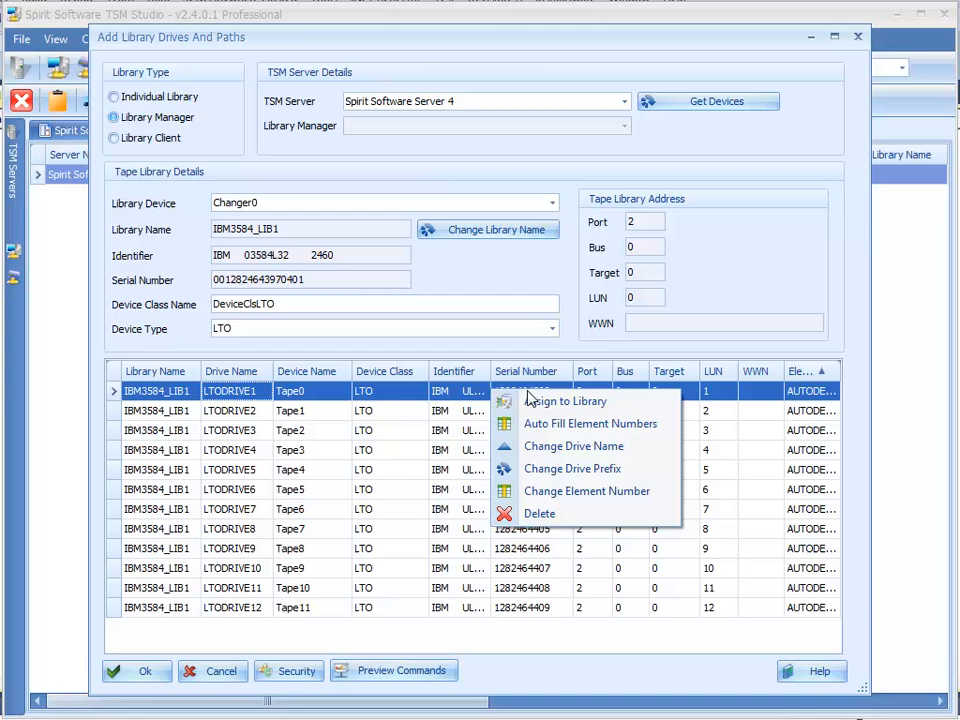
mouse_move(629, 424)
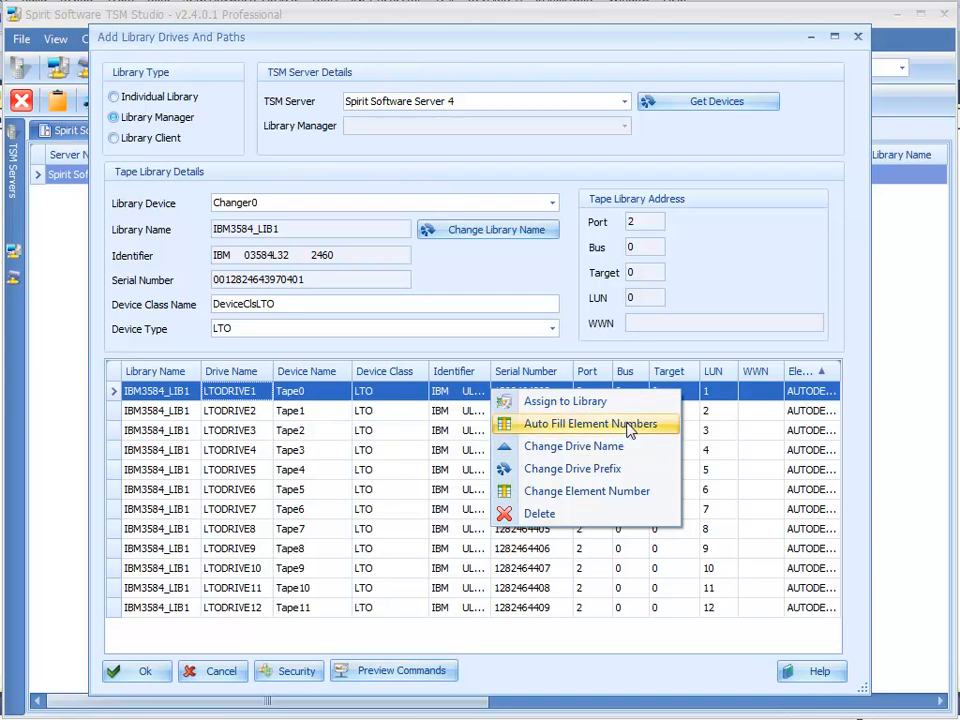
left_click(586, 423)
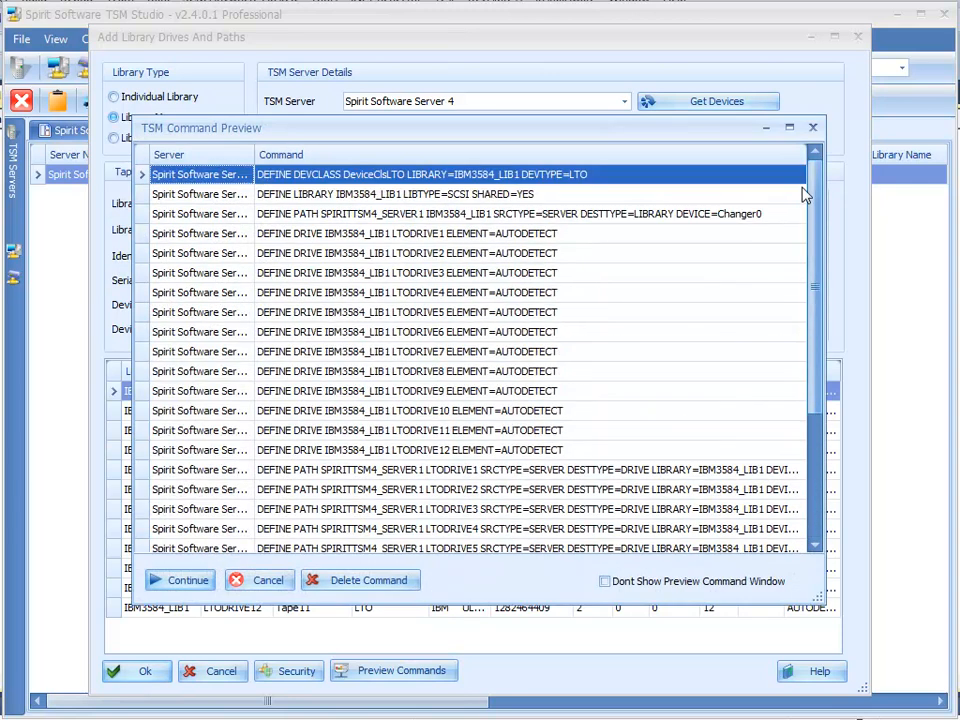
- Review the command preview, run the definitions, and dismiss the success message
scroll("down", 3)
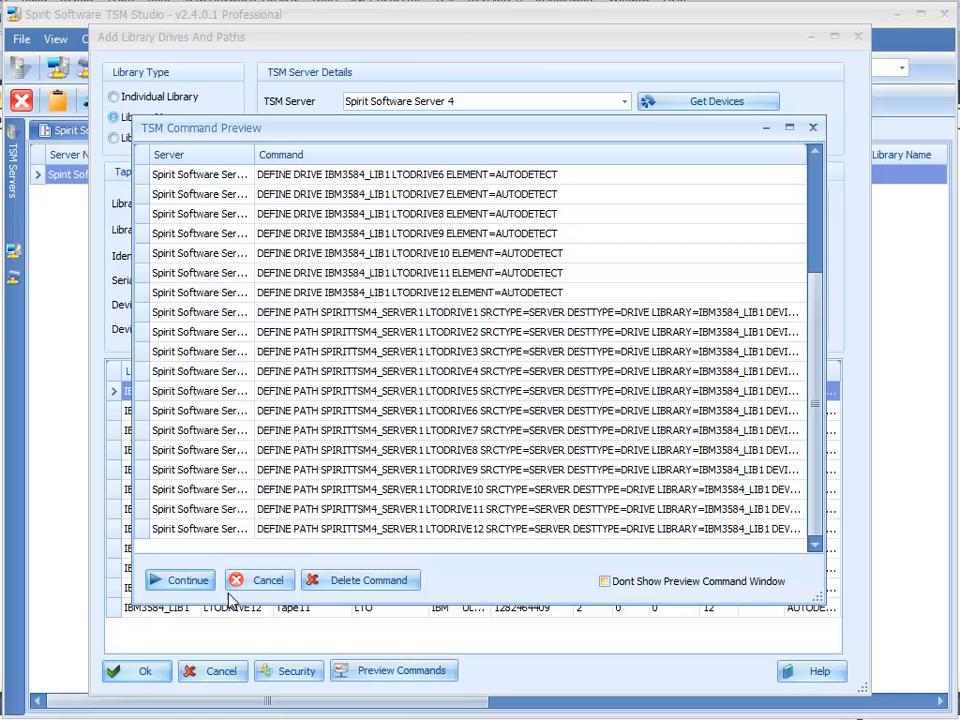
left_click(180, 580)
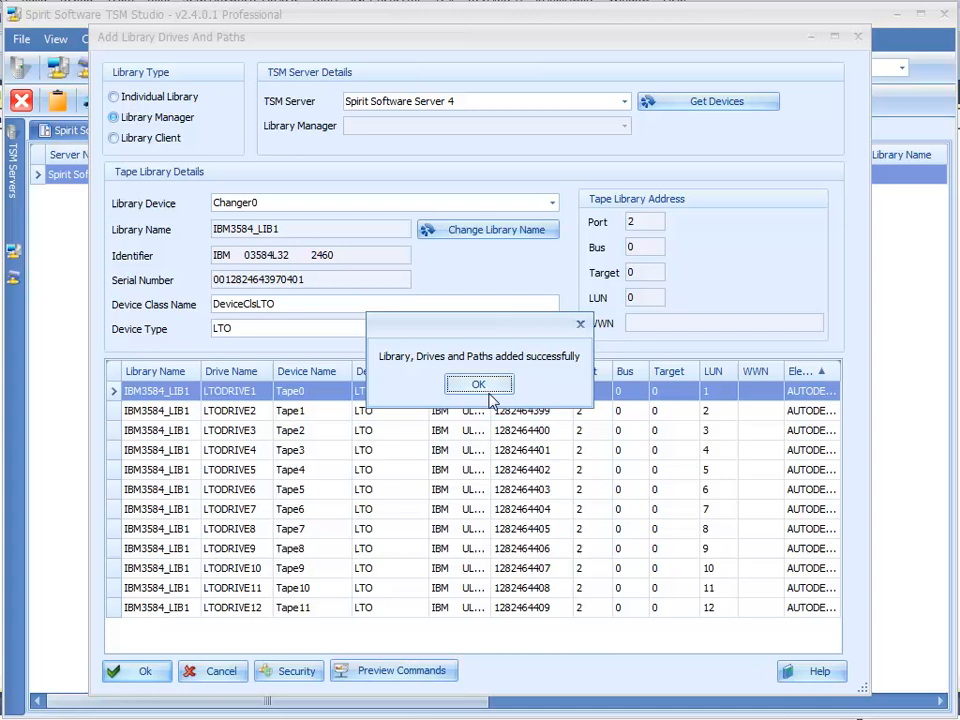
left_click(478, 384)
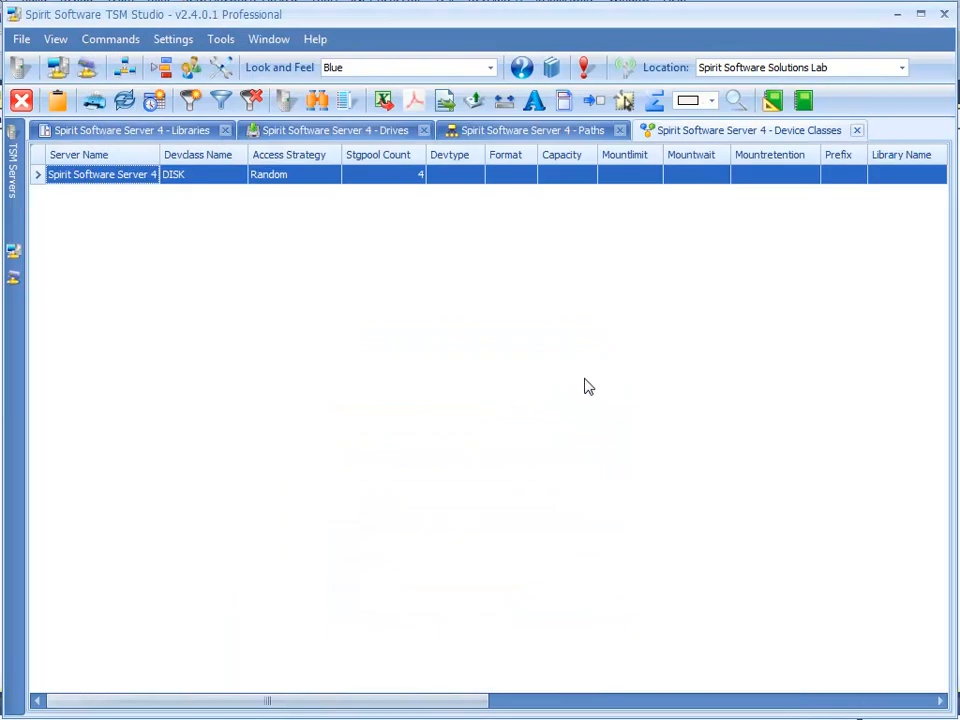
mouse_move(771, 341)
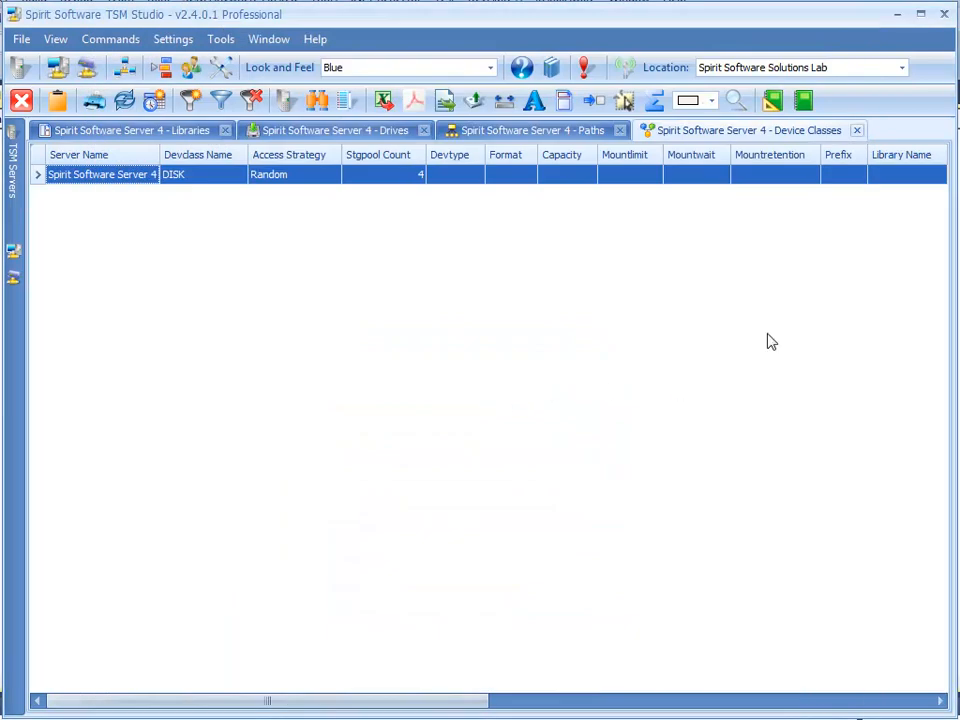
mouse_move(543, 322)
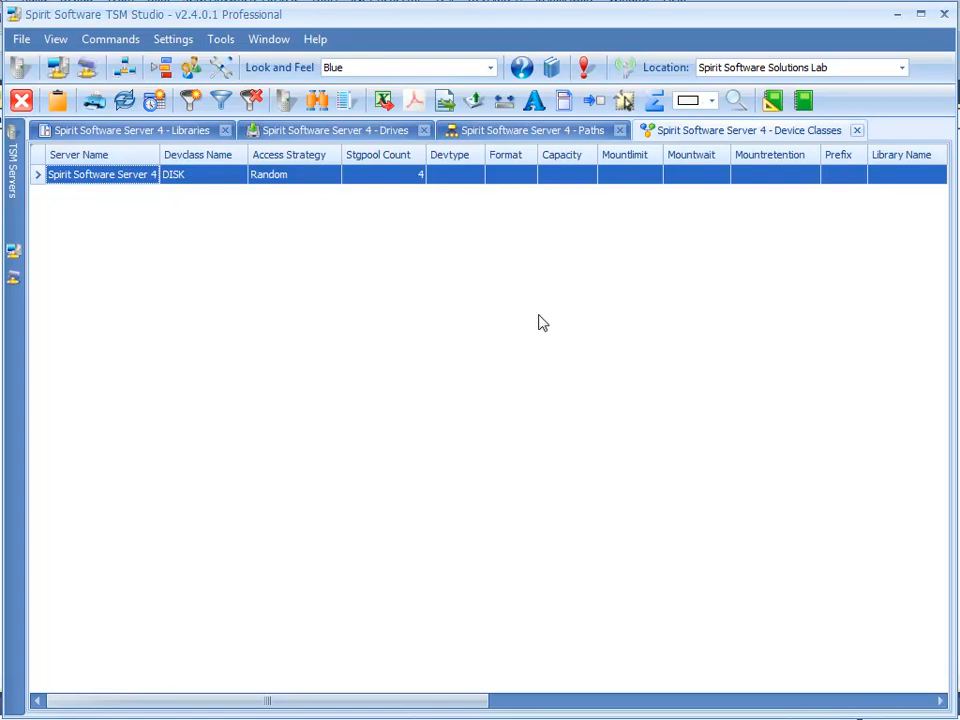
- In the TSM Servers tree, expand Server 4 > Configuration and select Device Classes
left_click(13, 160)
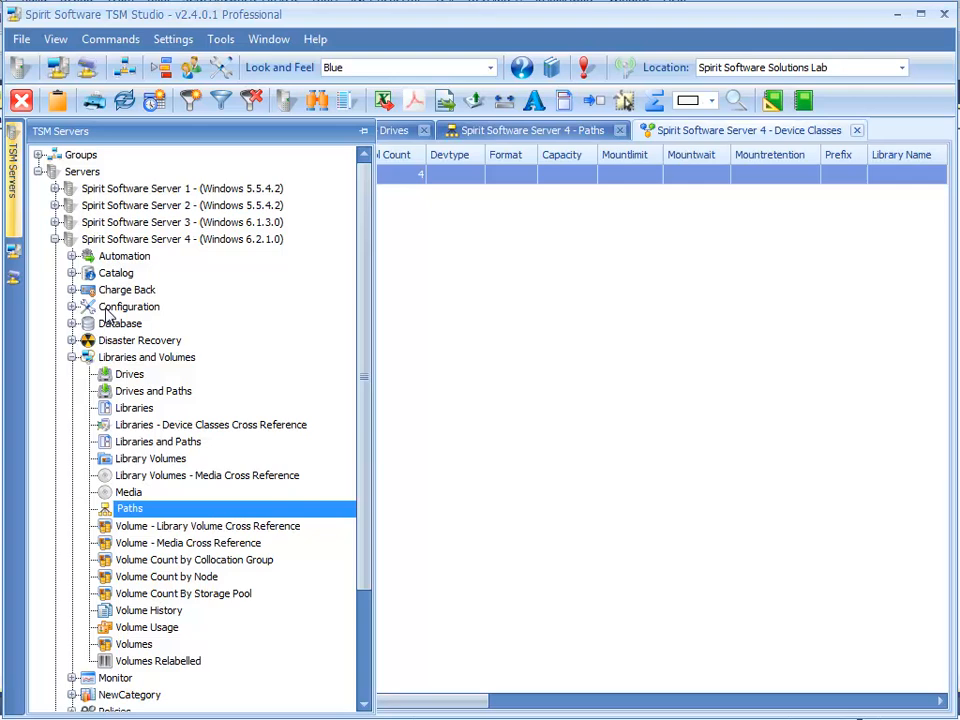
left_click(73, 306)
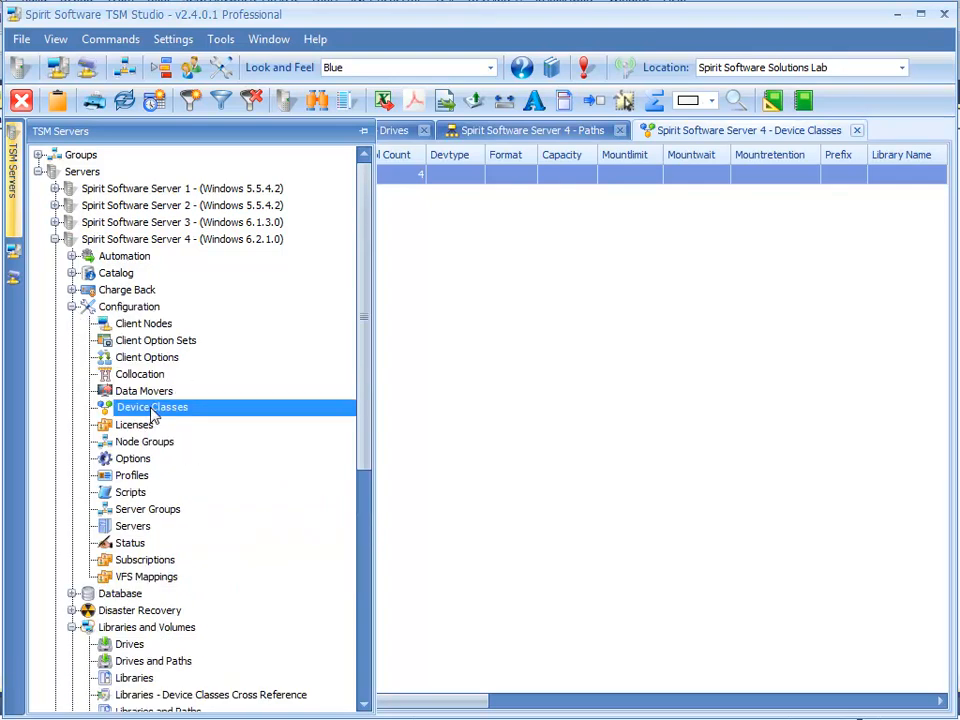
mouse_move(190, 430)
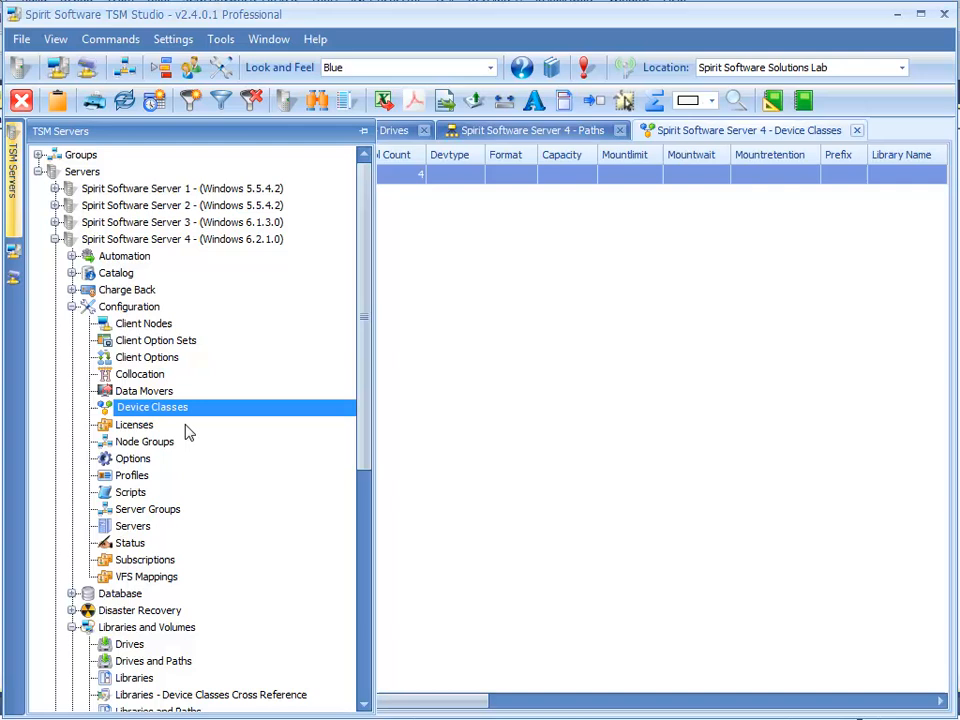
left_click(74, 306)
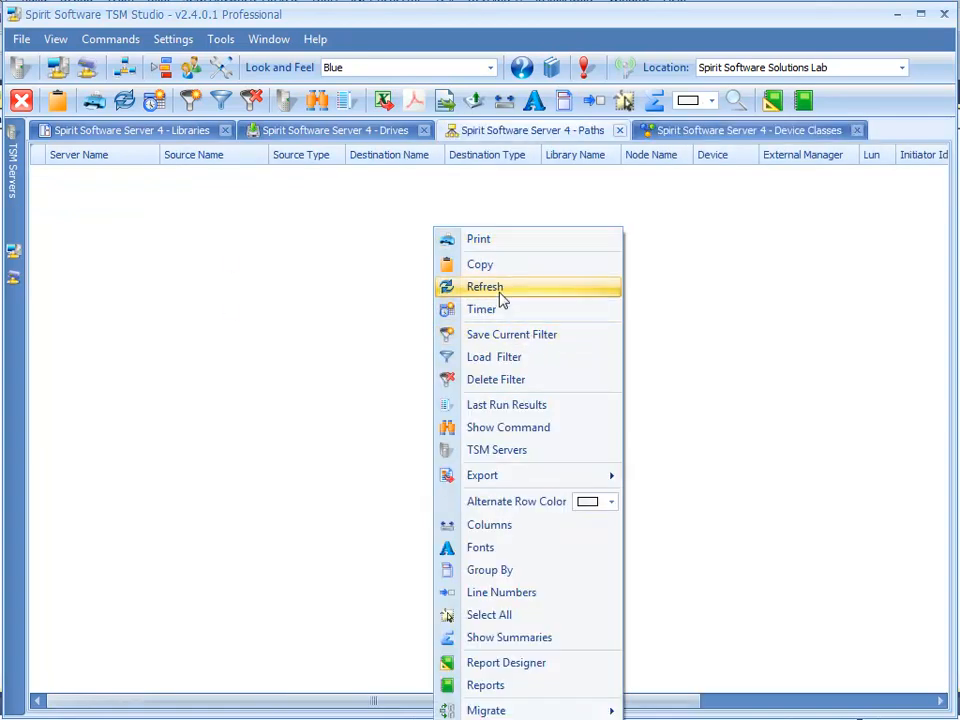
- Refresh Server 4's Paths and Libraries lists
left_click(484, 287)
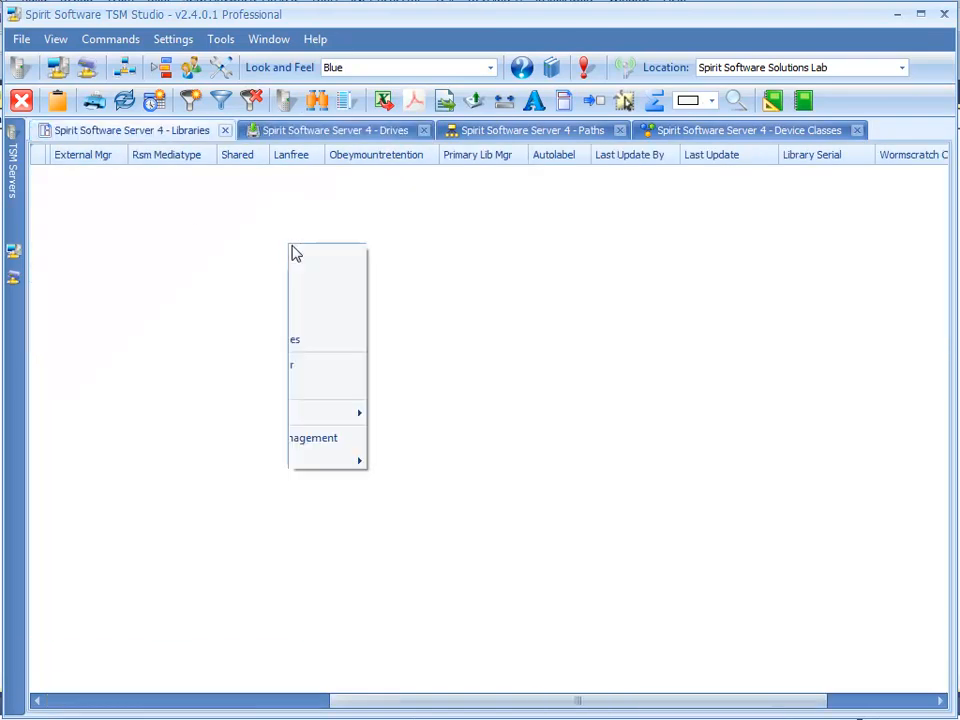
left_click(295, 339)
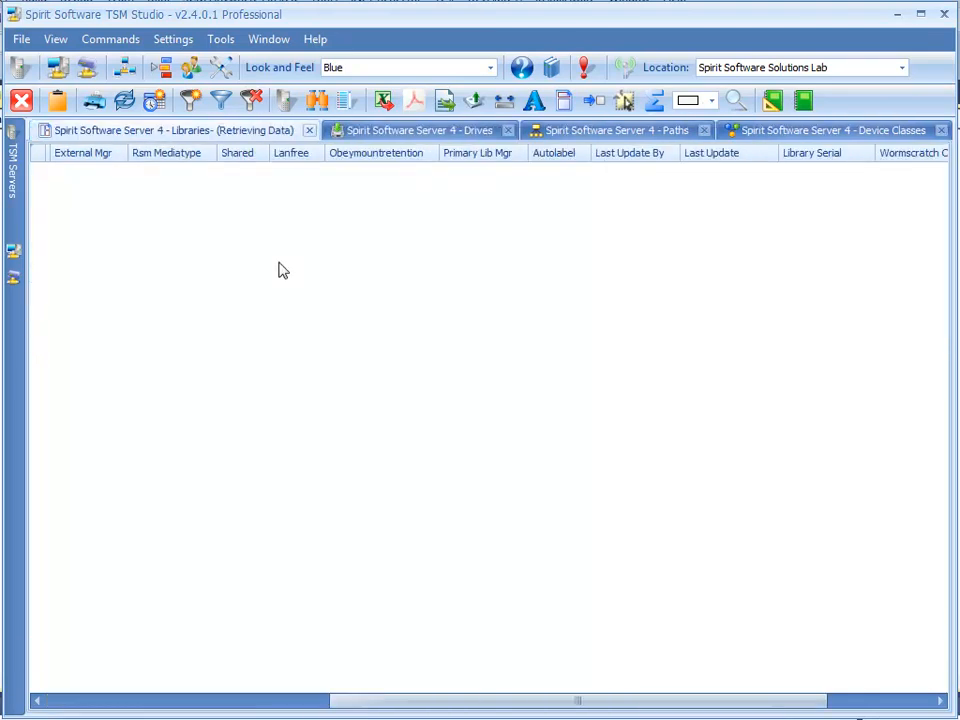